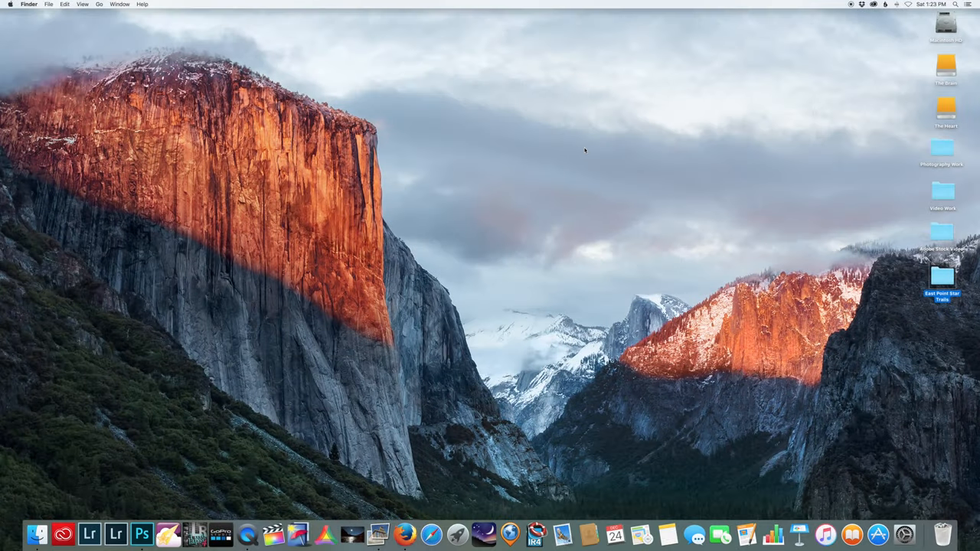
{"action": "mouse_move", "coordinate": [905, 298]}
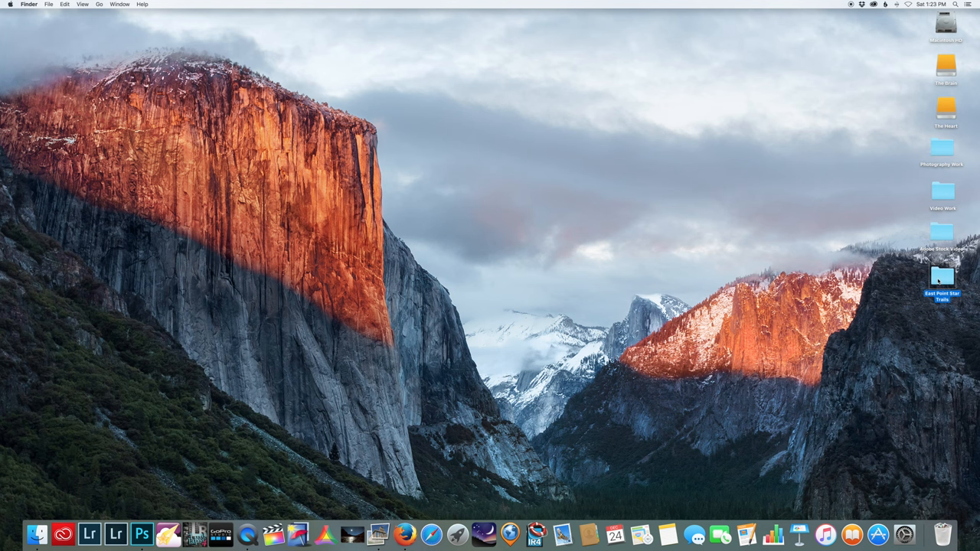
- Launch Lightroom and import the folder of stacked star trail frames into the catalog
{"action": "double_click", "coordinate": [941, 277]}
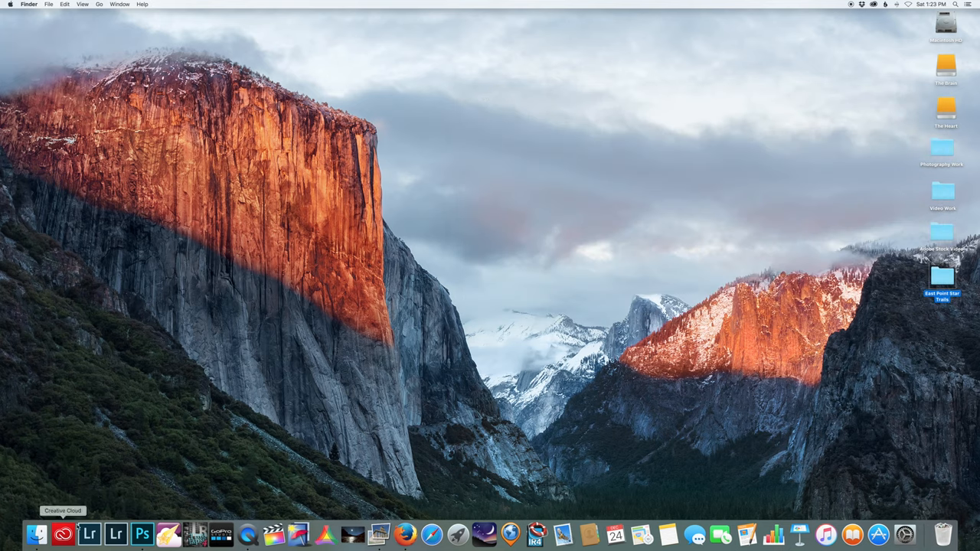
{"action": "left_click", "coordinate": [89, 533]}
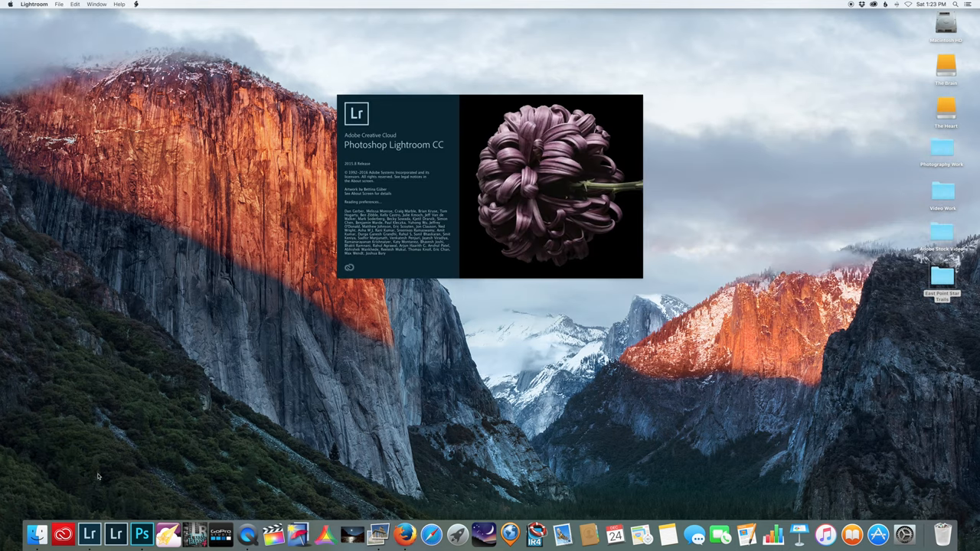
{"action": "left_click", "coordinate": [59, 5]}
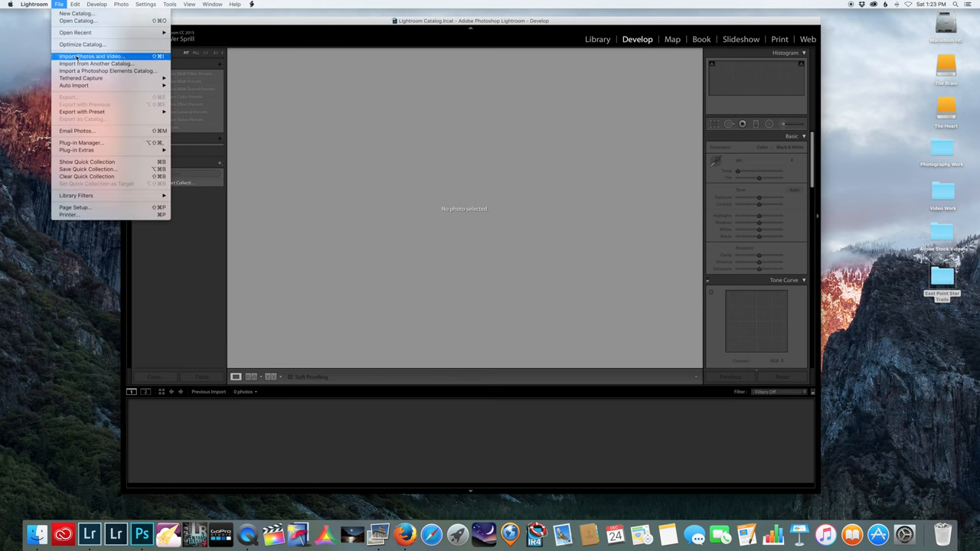
{"action": "left_click", "coordinate": [92, 55]}
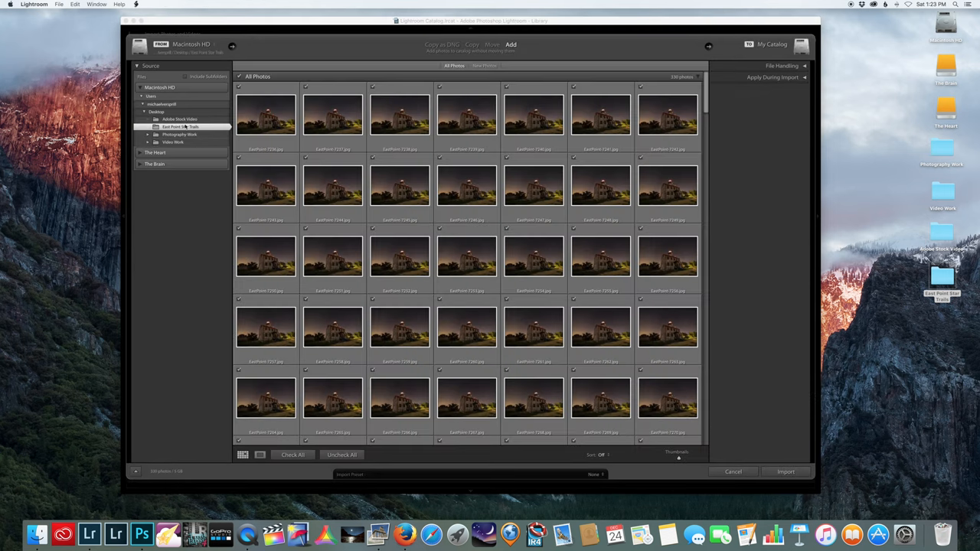
{"action": "left_click", "coordinate": [787, 472]}
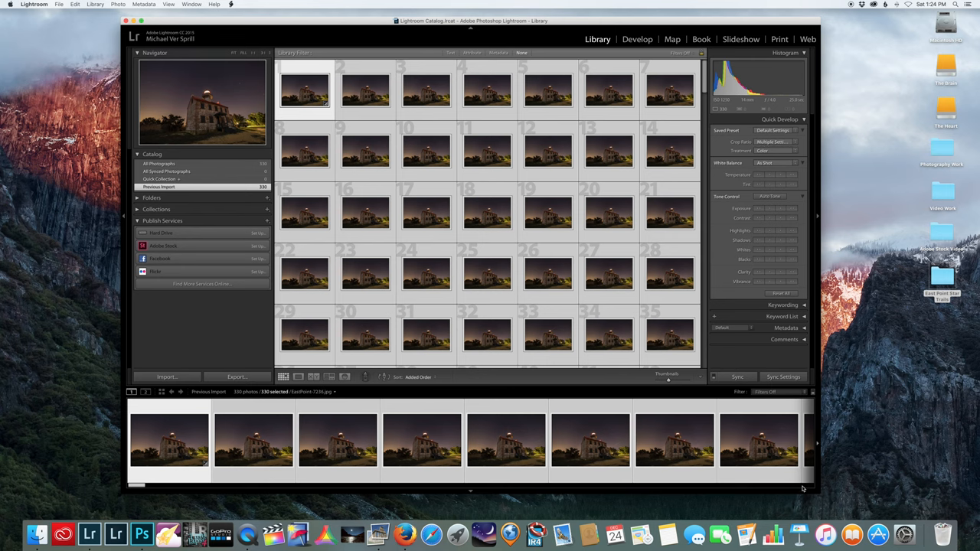
- In Develop, crop the lighthouse frame to a widescreen aspect ratio from the Aspect list
{"action": "left_click", "coordinate": [637, 40]}
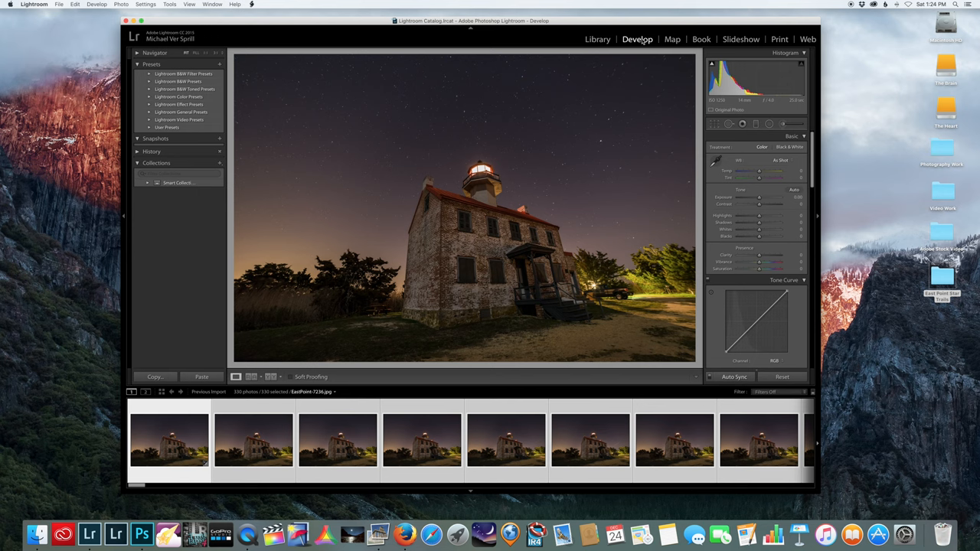
{"action": "left_click", "coordinate": [713, 122]}
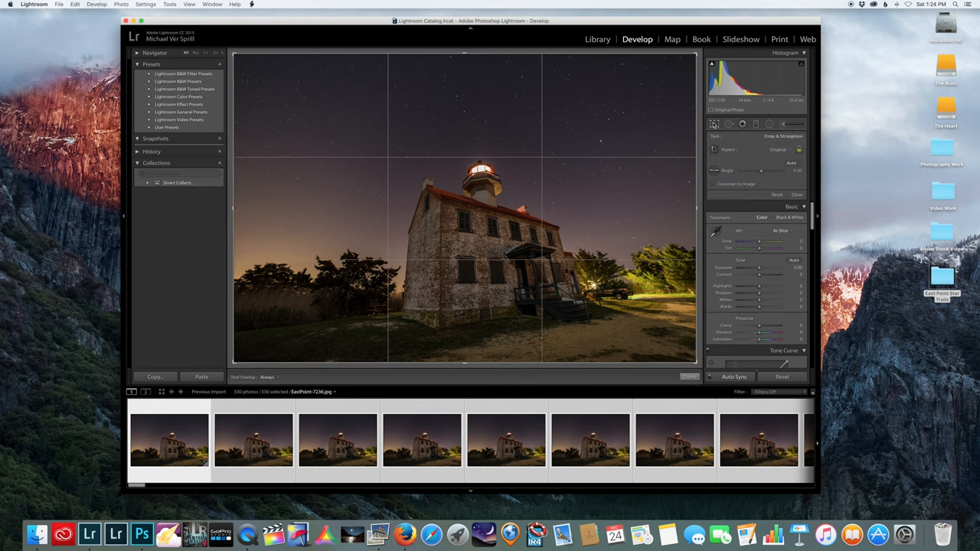
{"action": "left_click", "coordinate": [799, 150]}
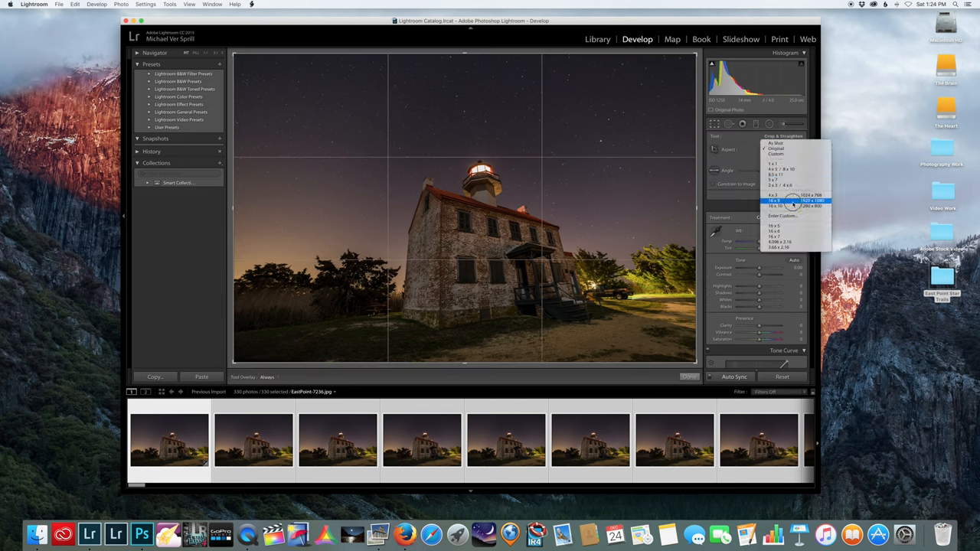
{"action": "left_click", "coordinate": [779, 200]}
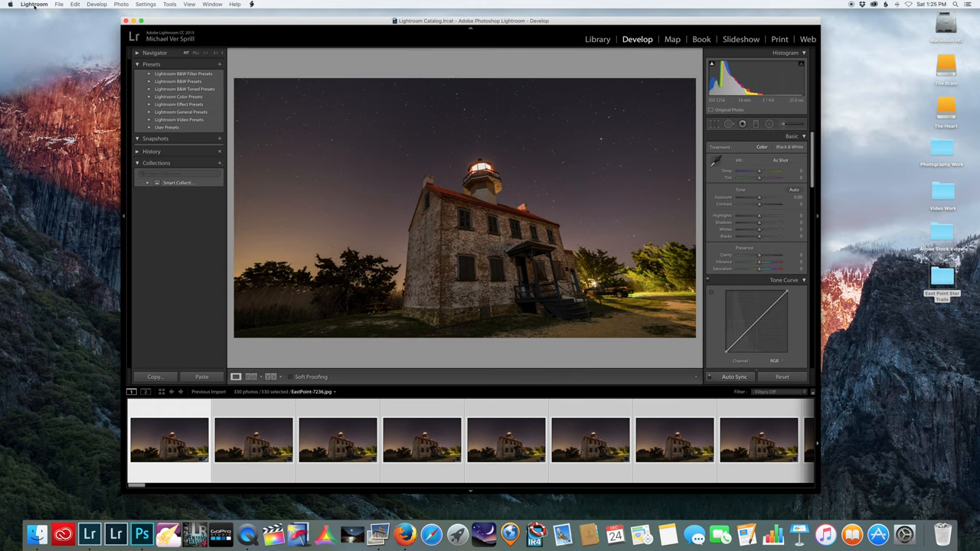
- Save the current Export settings as a new user export preset
{"action": "left_click", "coordinate": [58, 3]}
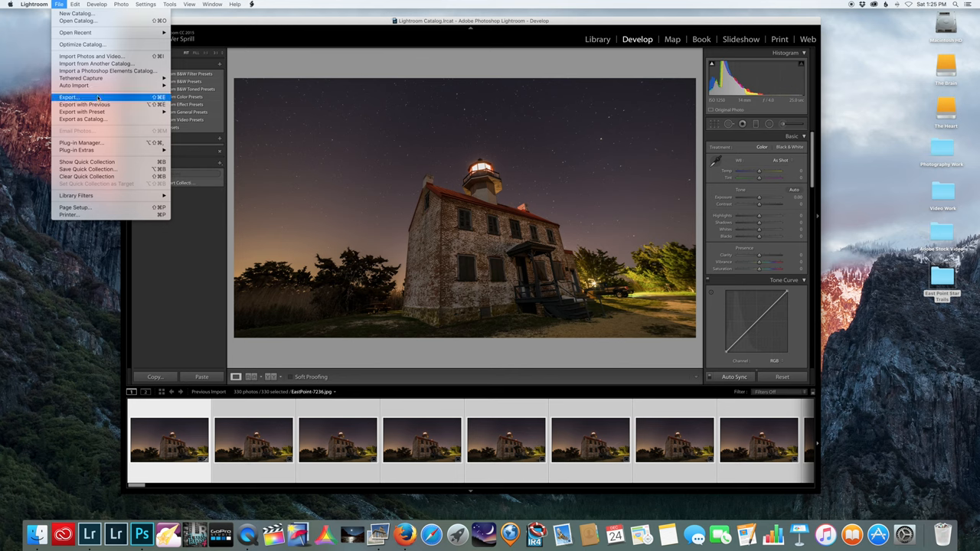
{"action": "left_click", "coordinate": [69, 98]}
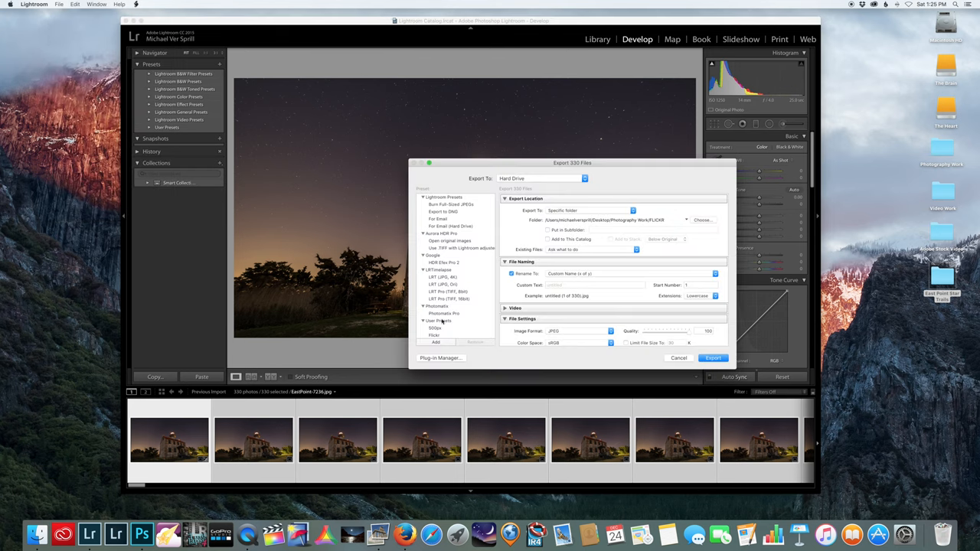
{"action": "left_click", "coordinate": [435, 343]}
{"action": "type", "text": "Star Trai"}
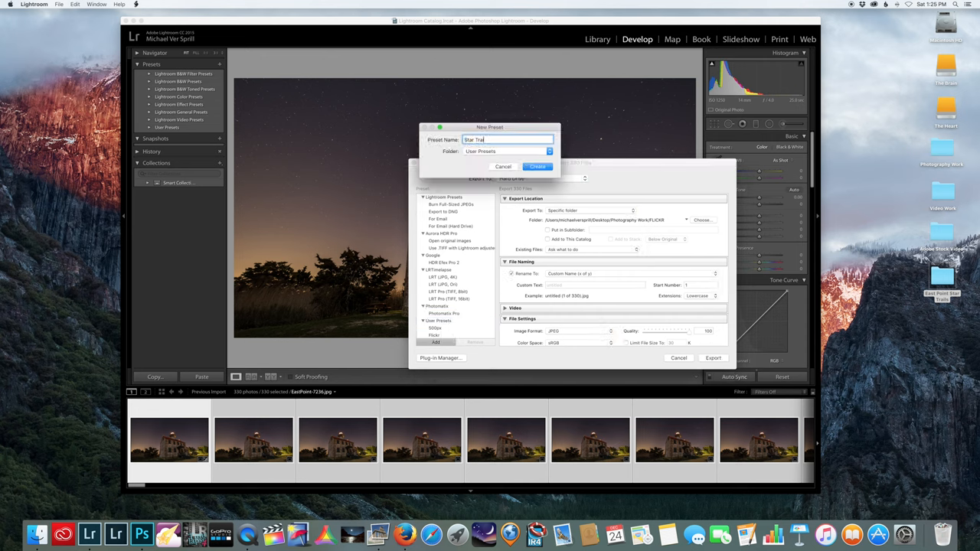
{"action": "left_click", "coordinate": [537, 165]}
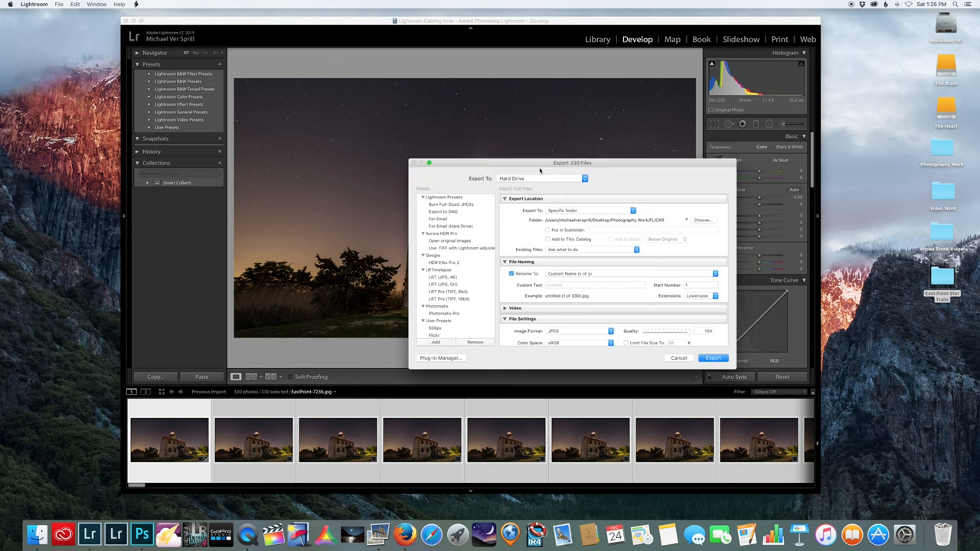
{"action": "mouse_move", "coordinate": [585, 233]}
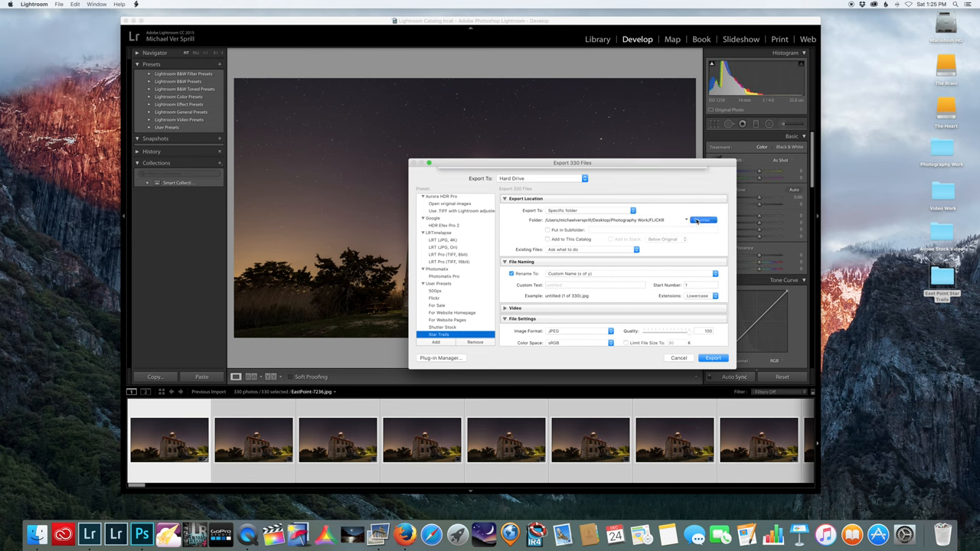
- Set the export destination to the Desktop in a subfolder named 'Star'
{"action": "left_click", "coordinate": [698, 221]}
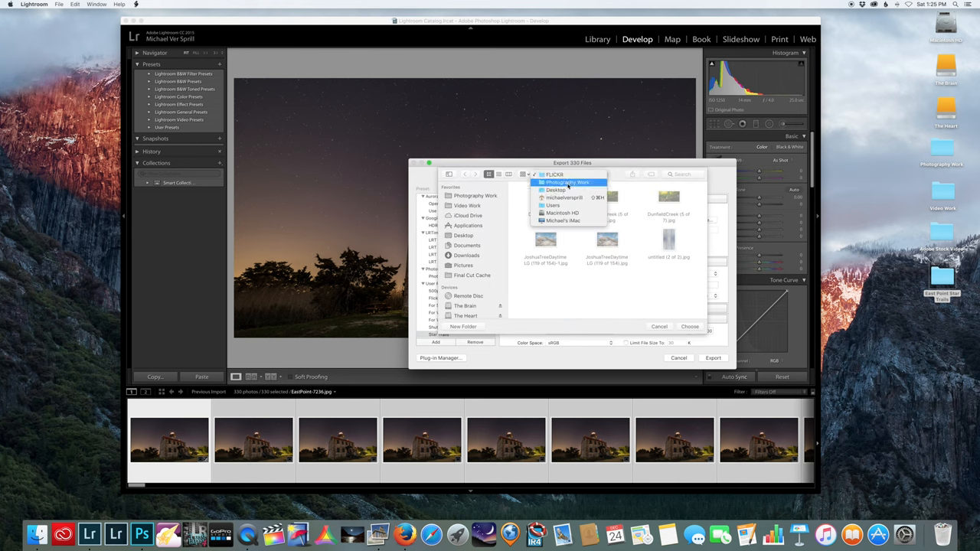
{"action": "left_click", "coordinate": [554, 190]}
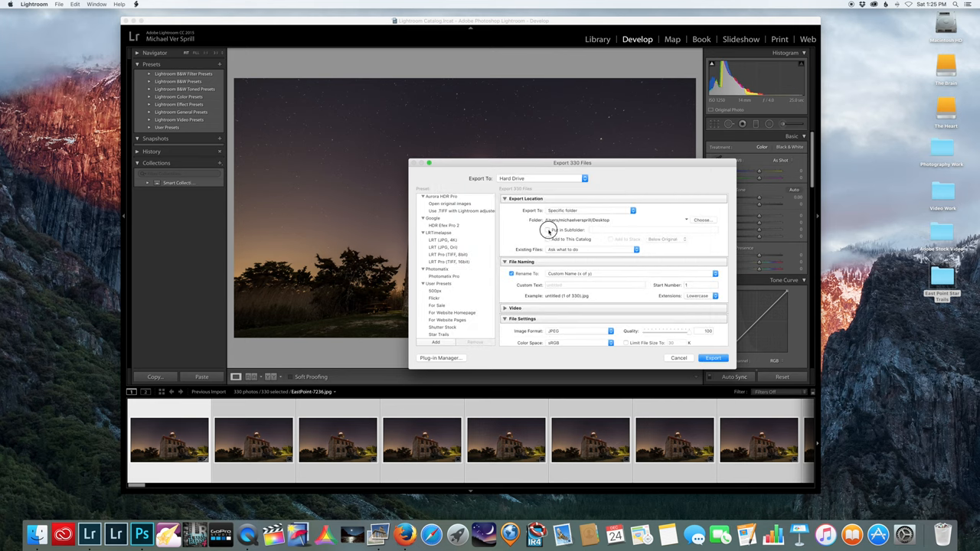
{"action": "type", "text": "StarTrails"}
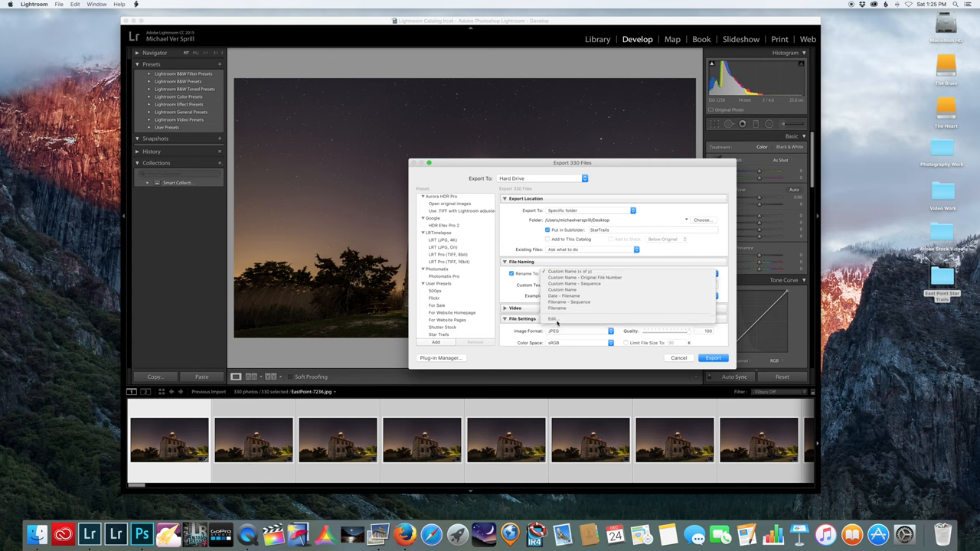
- Name exported files with custom text 'StarTr' followed by a padded image number
{"action": "left_click", "coordinate": [551, 318]}
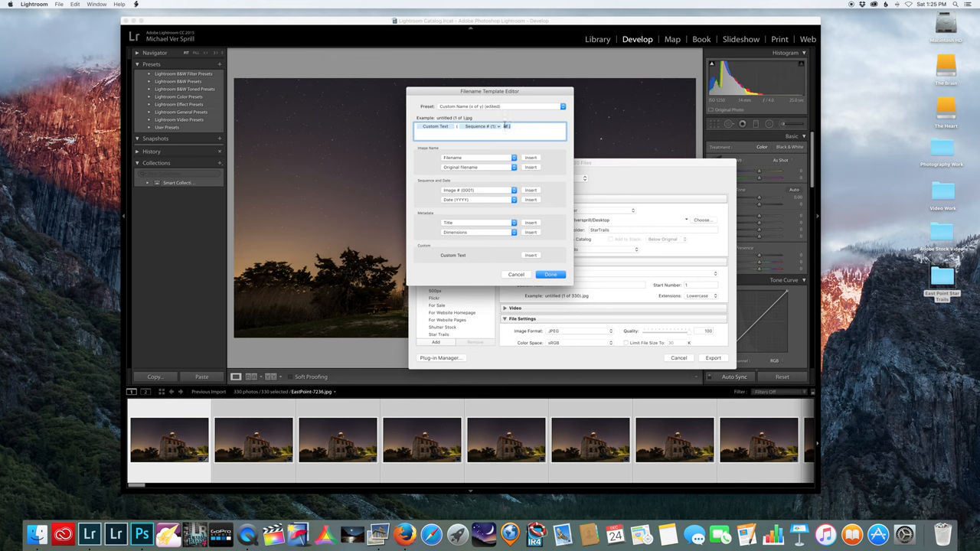
{"action": "left_click", "coordinate": [480, 125]}
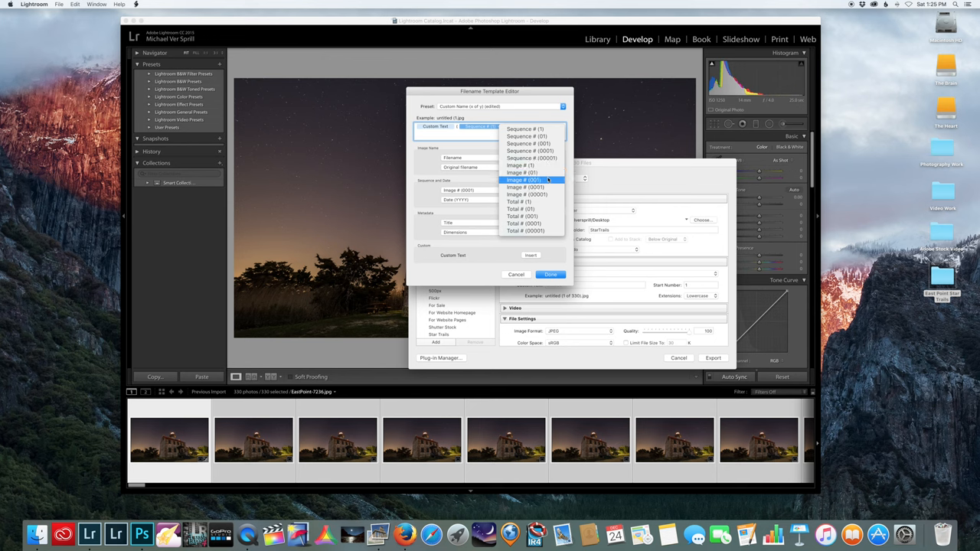
{"action": "left_click", "coordinate": [525, 181]}
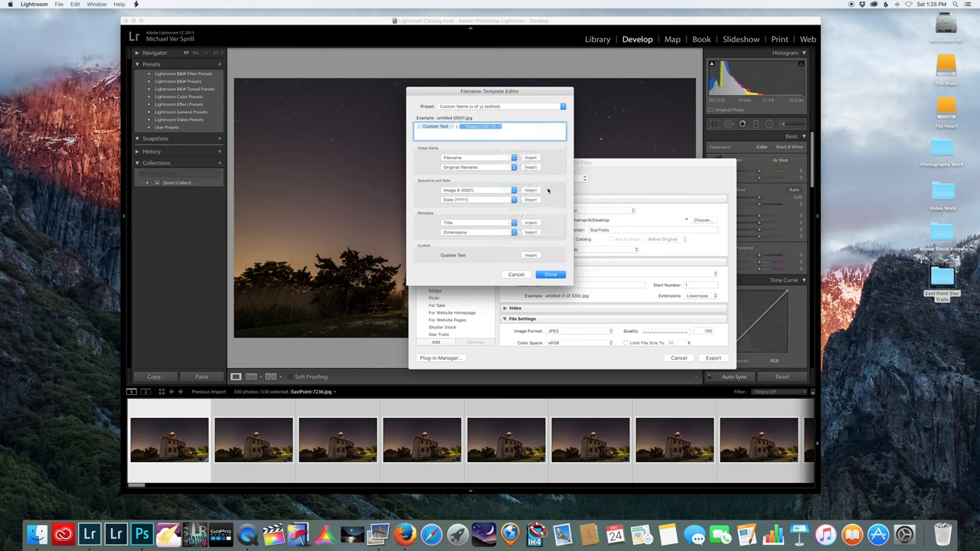
{"action": "left_click", "coordinate": [551, 274]}
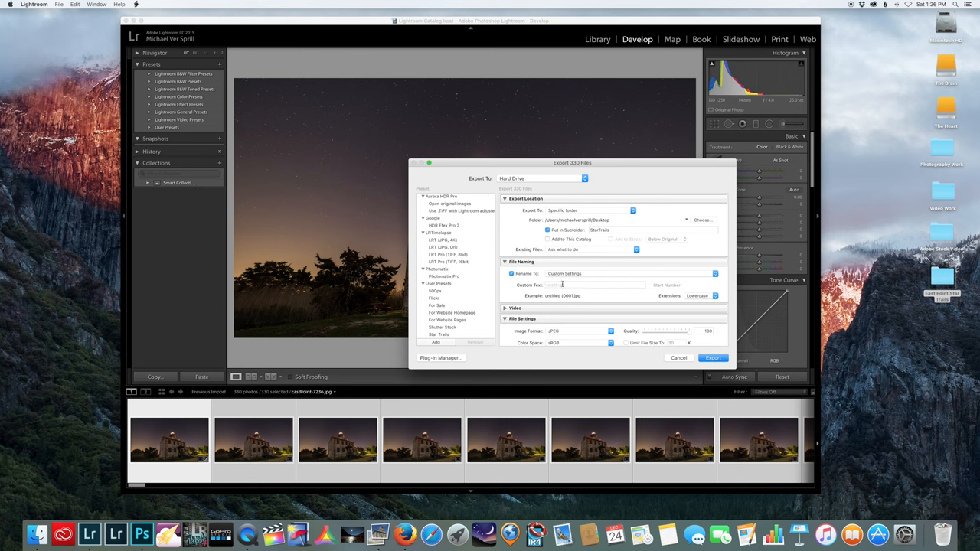
{"action": "type", "text": "StarTr"}
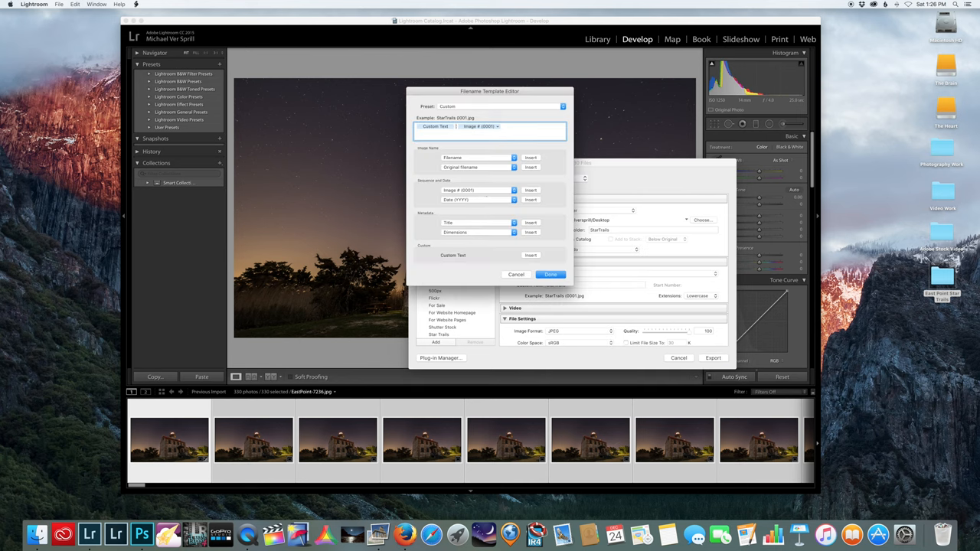
{"action": "left_click", "coordinate": [551, 274]}
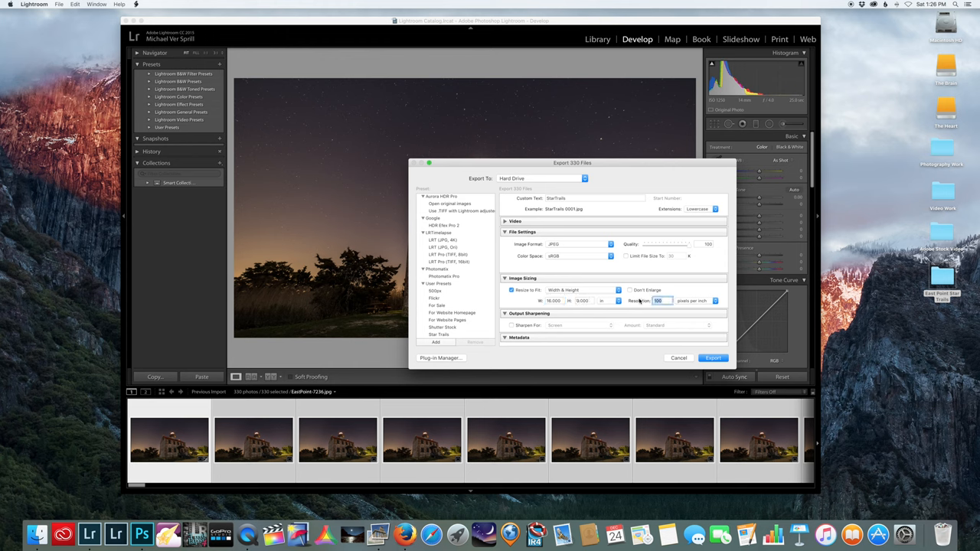
- Set the resize value to 4, save the settings as a user preset, and export the 100 frames
{"action": "type", "text": "4"}
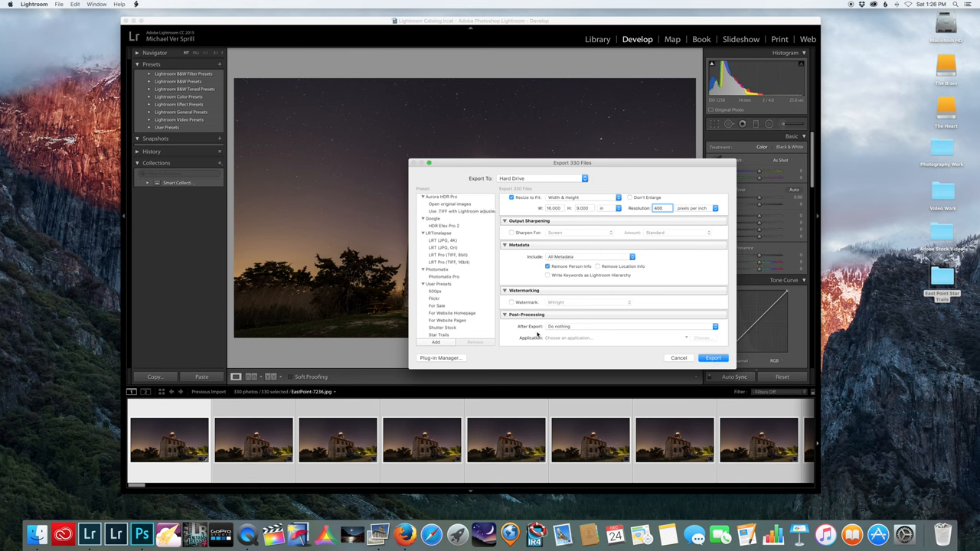
{"action": "right_click", "coordinate": [438, 334]}
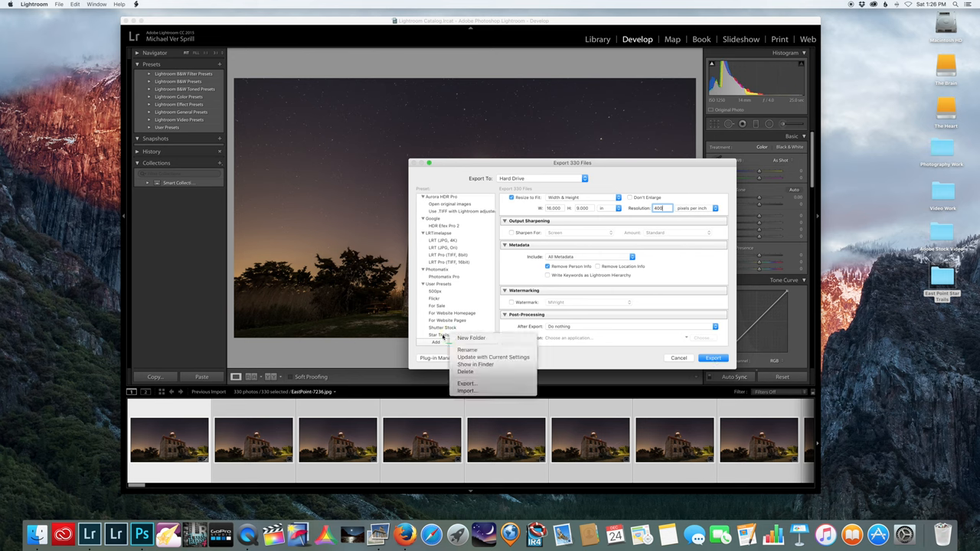
{"action": "mouse_move", "coordinate": [472, 338]}
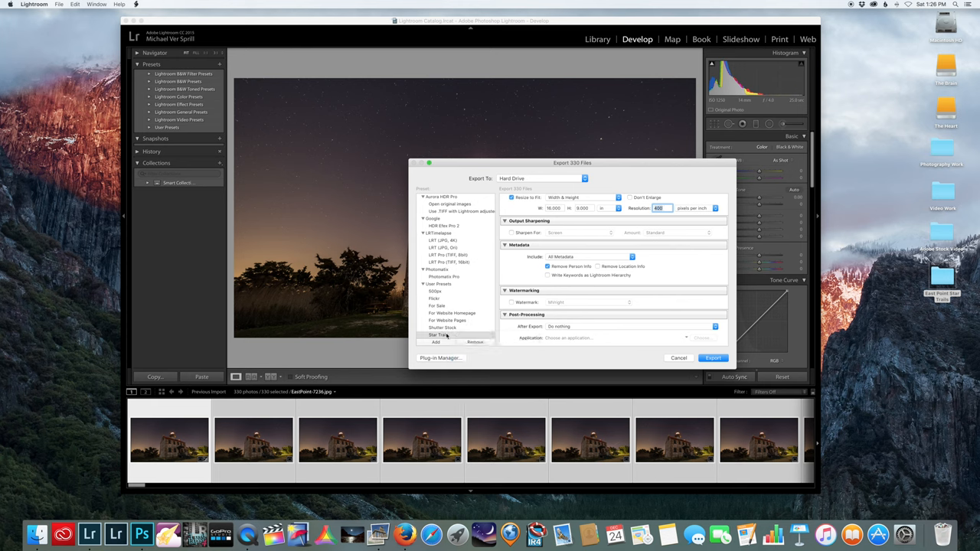
{"action": "left_click", "coordinate": [438, 334]}
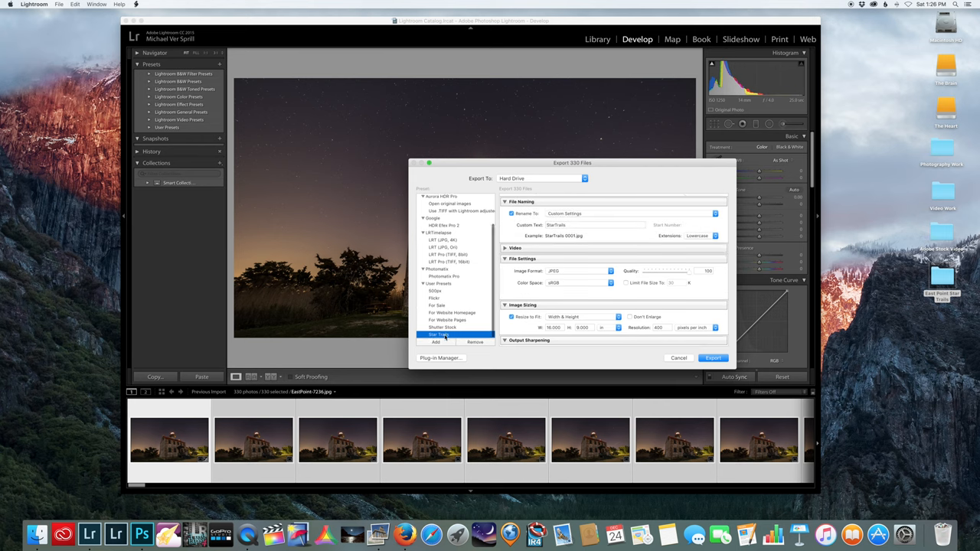
{"action": "scroll", "scroll_direction": "down", "scroll_amount": 3}
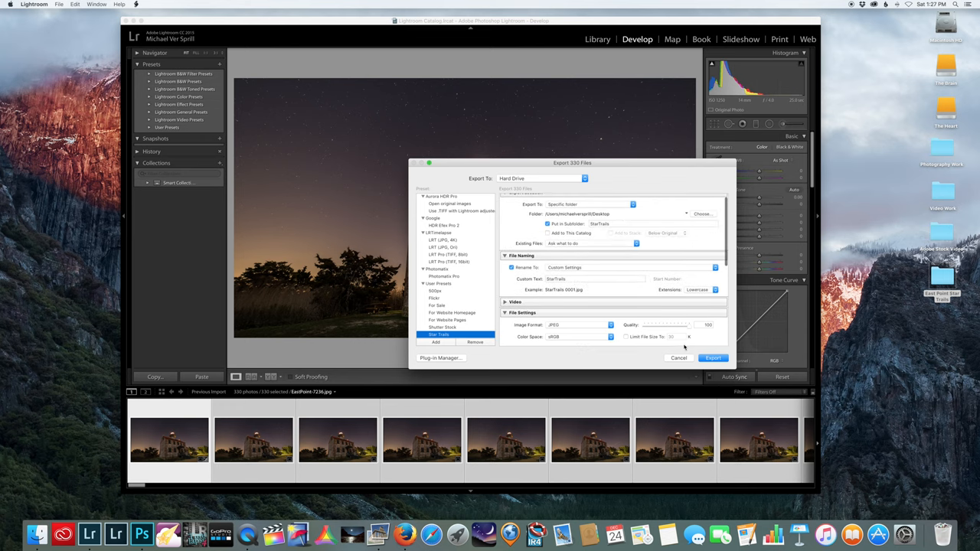
{"action": "left_click", "coordinate": [713, 358]}
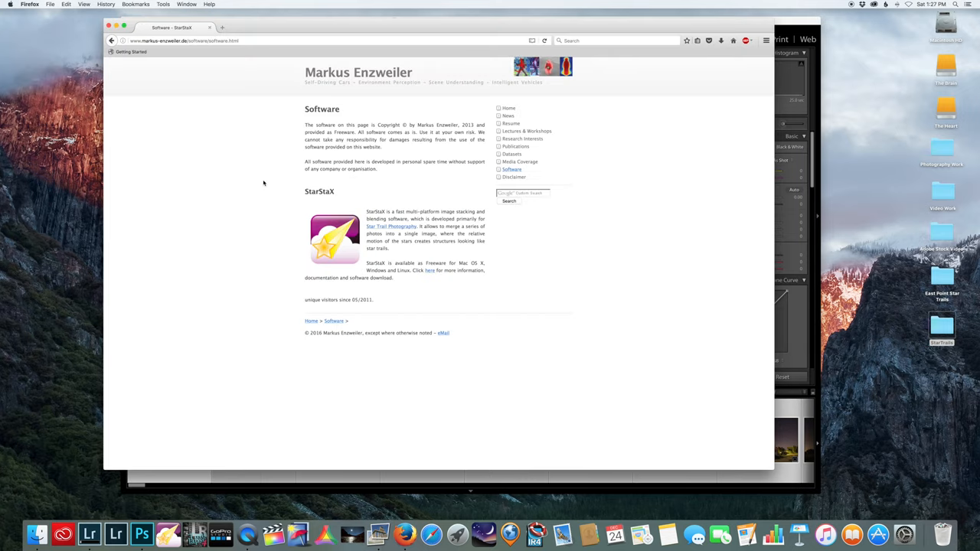
{"action": "mouse_move", "coordinate": [470, 257]}
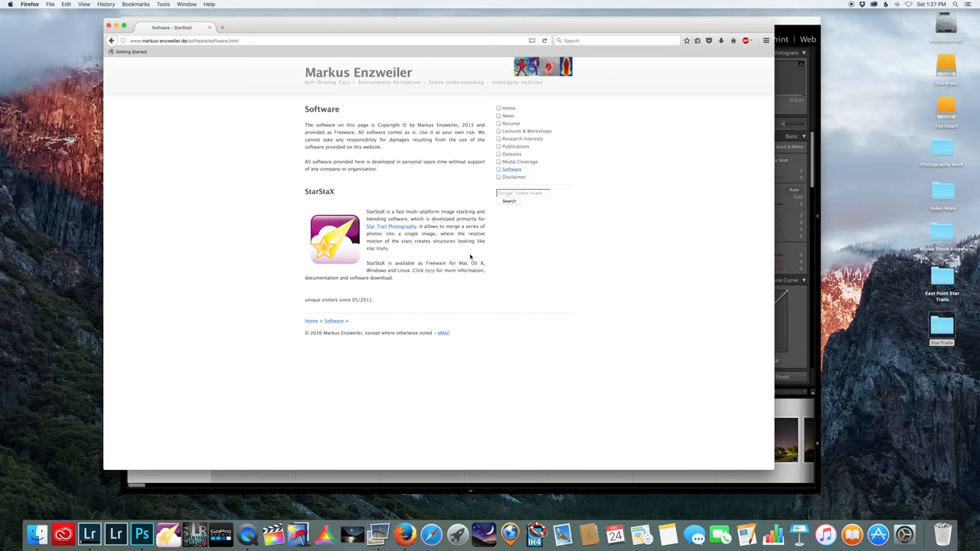
- Reach the StarStaX page and its download link on the developer's site
{"action": "left_click", "coordinate": [429, 270]}
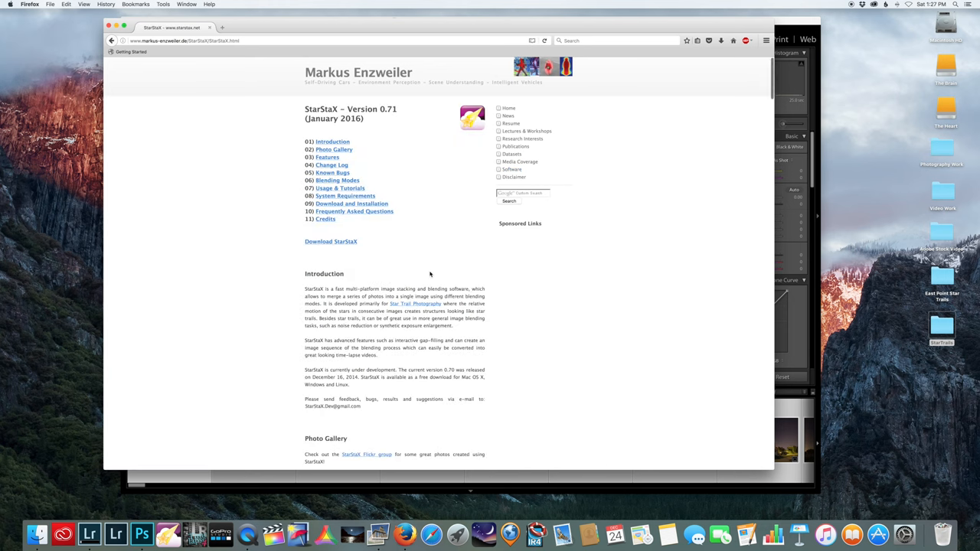
{"action": "left_click", "coordinate": [352, 204]}
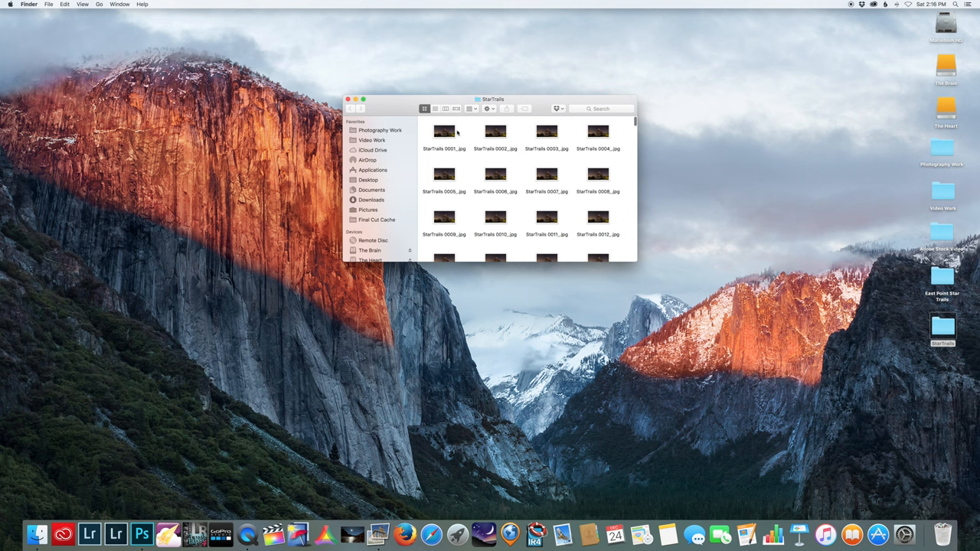
- Launch StarStaX with the exported StarTrails JPEG frames loaded as input images
{"action": "double_click", "coordinate": [444, 131]}
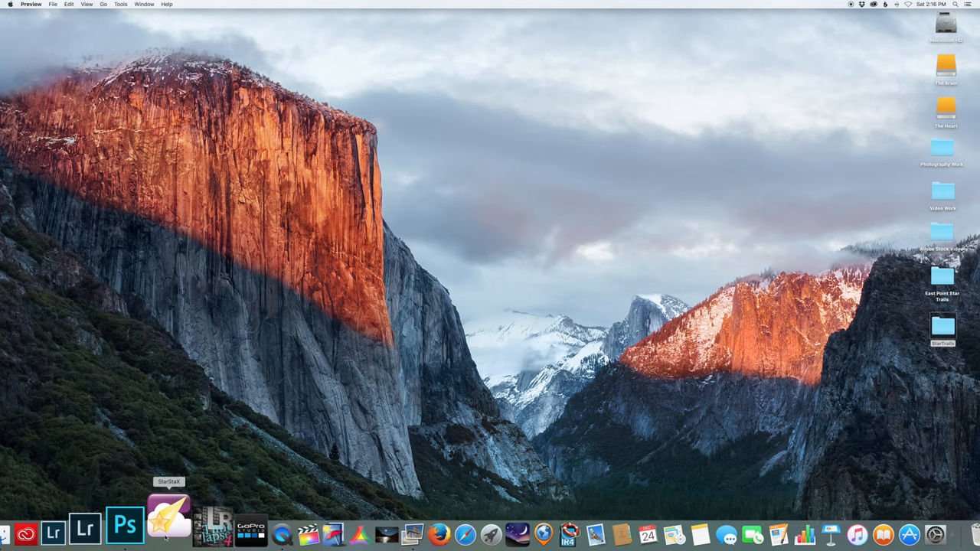
{"action": "left_click", "coordinate": [169, 520]}
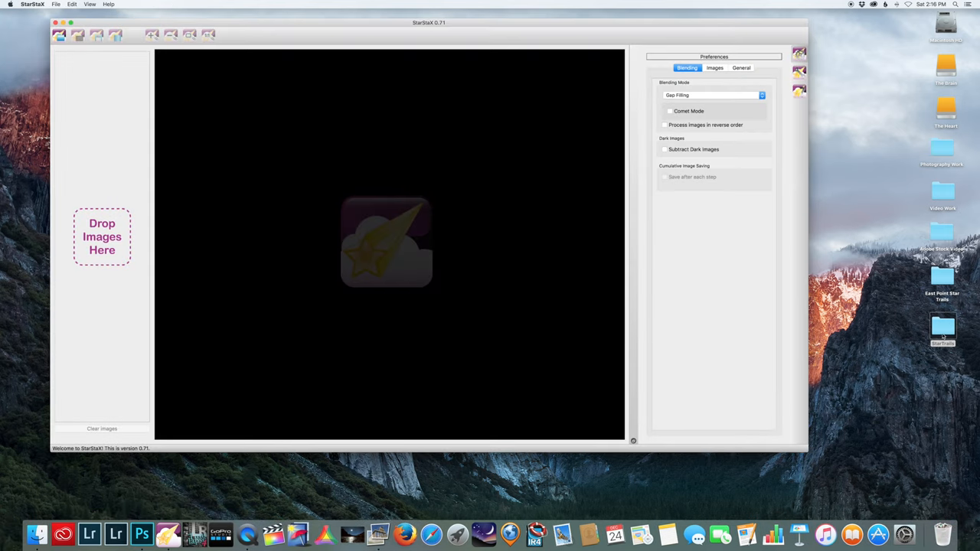
{"action": "double_click", "coordinate": [943, 328]}
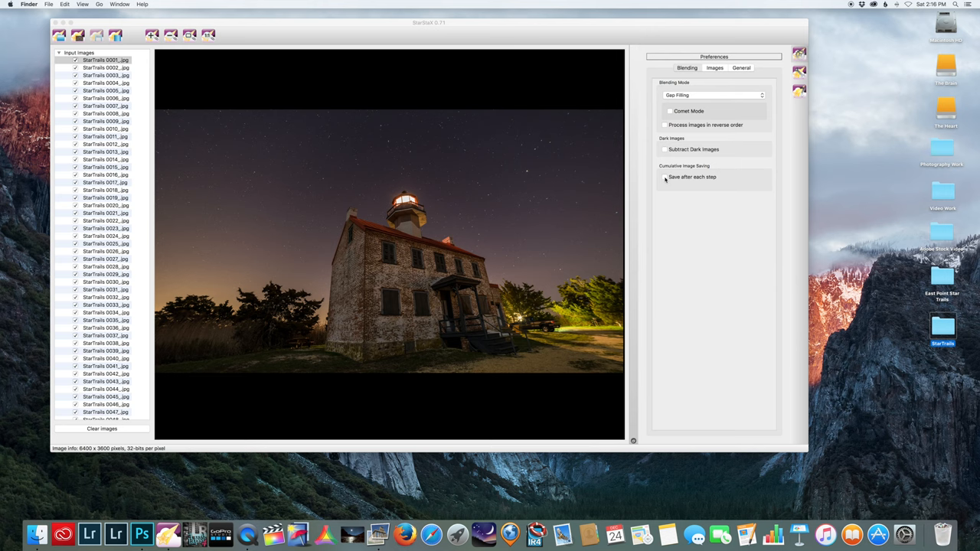
- Enable saving a cumulative image after each blending step
{"action": "left_click", "coordinate": [664, 178]}
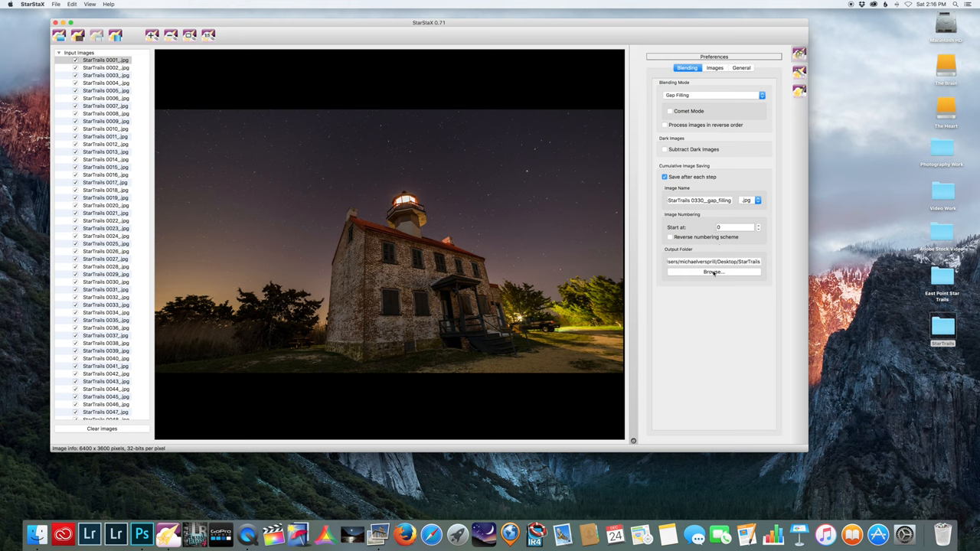
- Create a new desktop folder and rename it Star Trail Time Lapse
{"action": "right_click", "coordinate": [895, 366]}
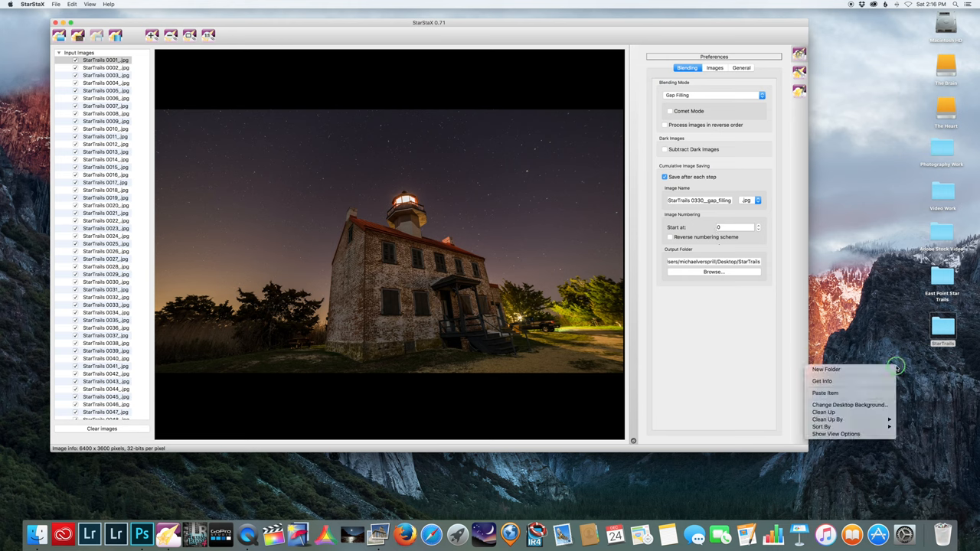
{"action": "left_click", "coordinate": [827, 369]}
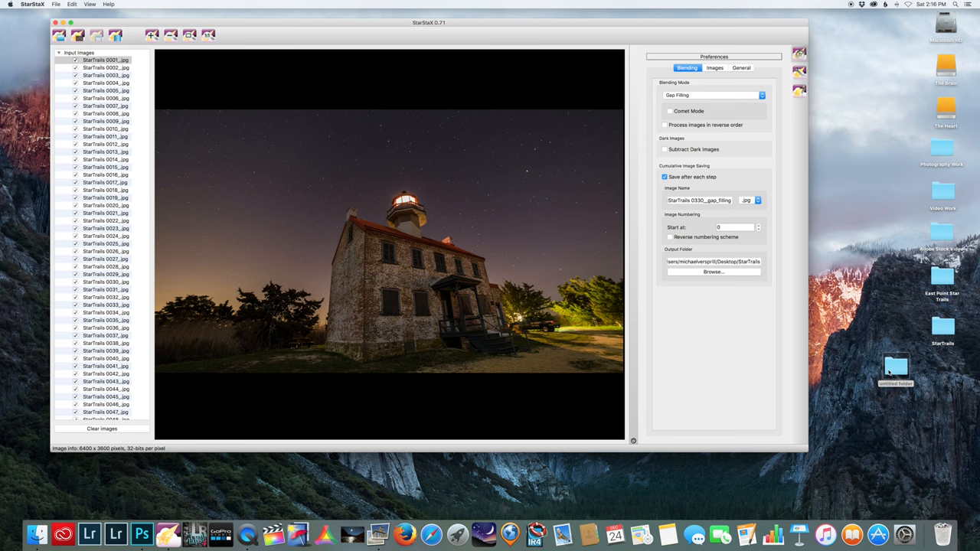
{"action": "left_click", "coordinate": [894, 369]}
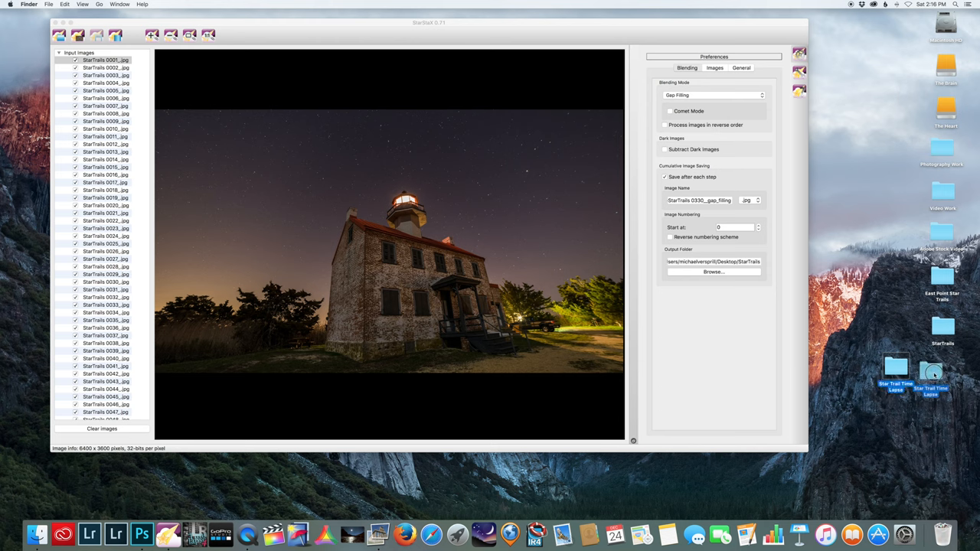
- Point the StarStaX output folder to Star Trail Time Lapse on the Desktop
{"action": "left_click", "coordinate": [714, 273]}
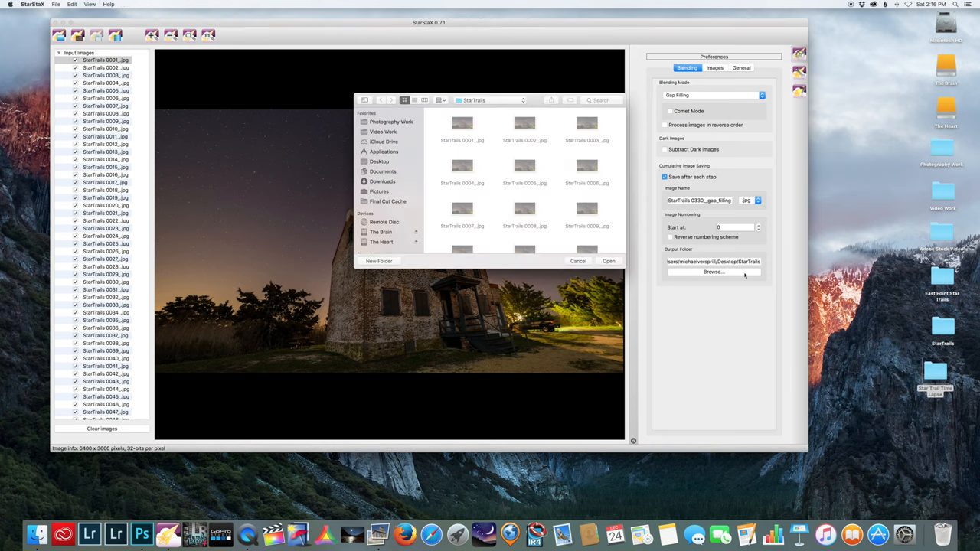
{"action": "left_click", "coordinate": [490, 101]}
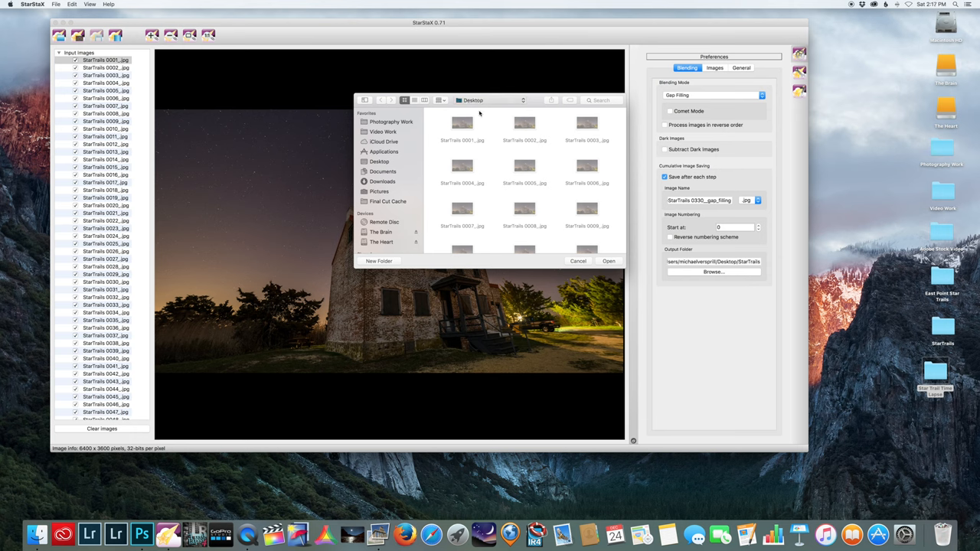
{"action": "left_click", "coordinate": [380, 162]}
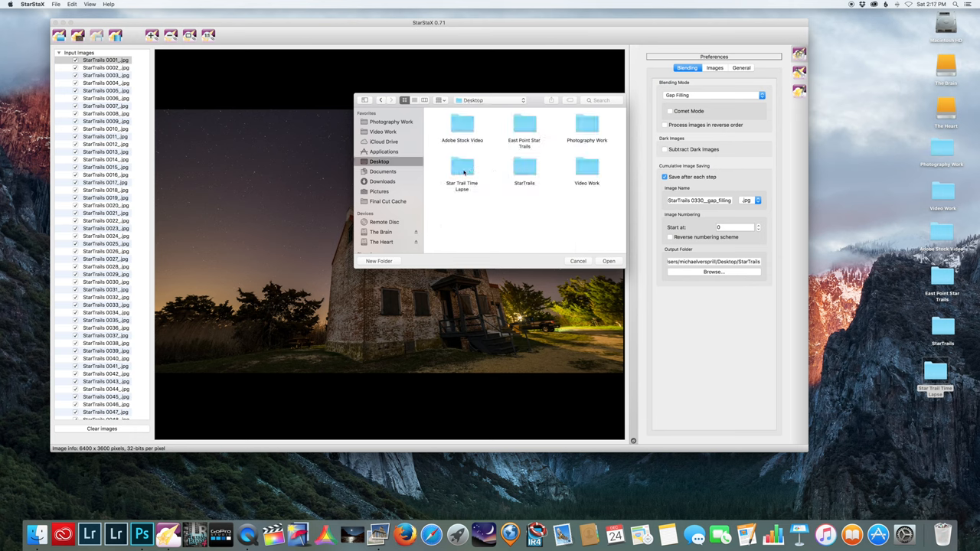
{"action": "left_click", "coordinate": [607, 261]}
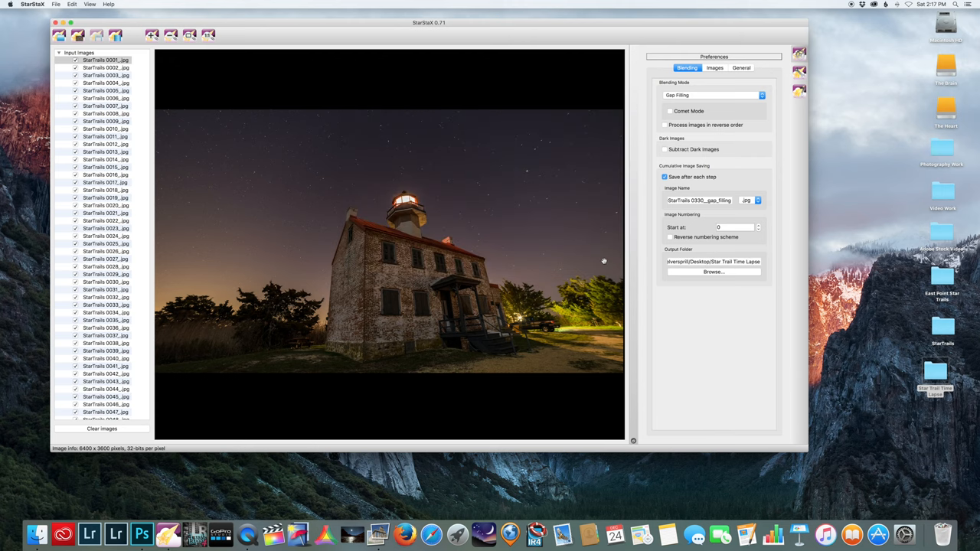
{"action": "mouse_move", "coordinate": [683, 253]}
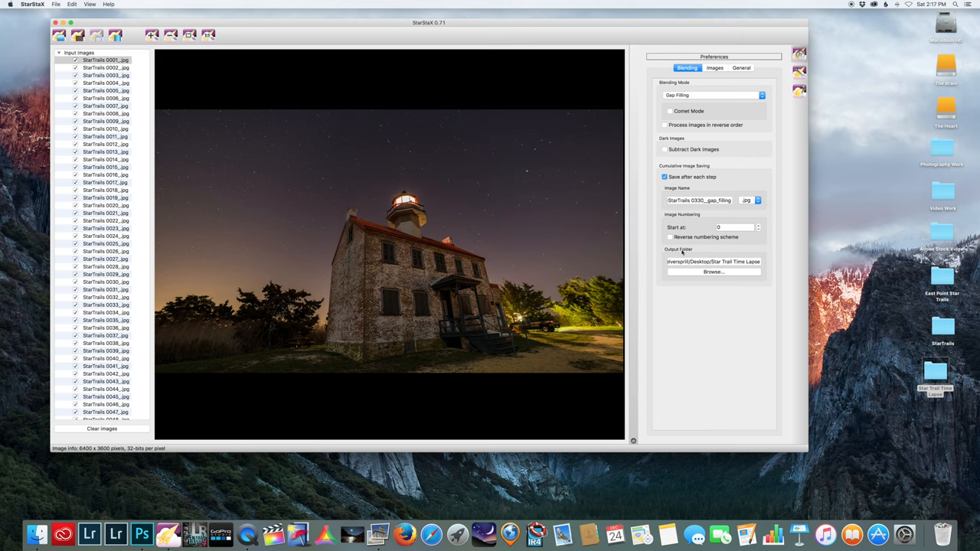
{"action": "mouse_move", "coordinate": [664, 297]}
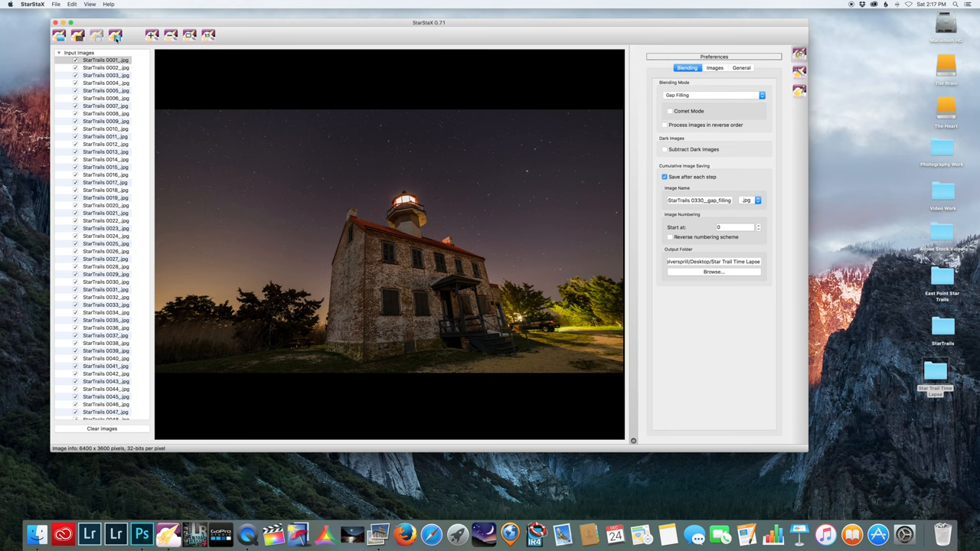
- Run Start Processing to blend the frames into star trails and confirm the Blending done! alert
{"action": "left_click", "coordinate": [115, 34]}
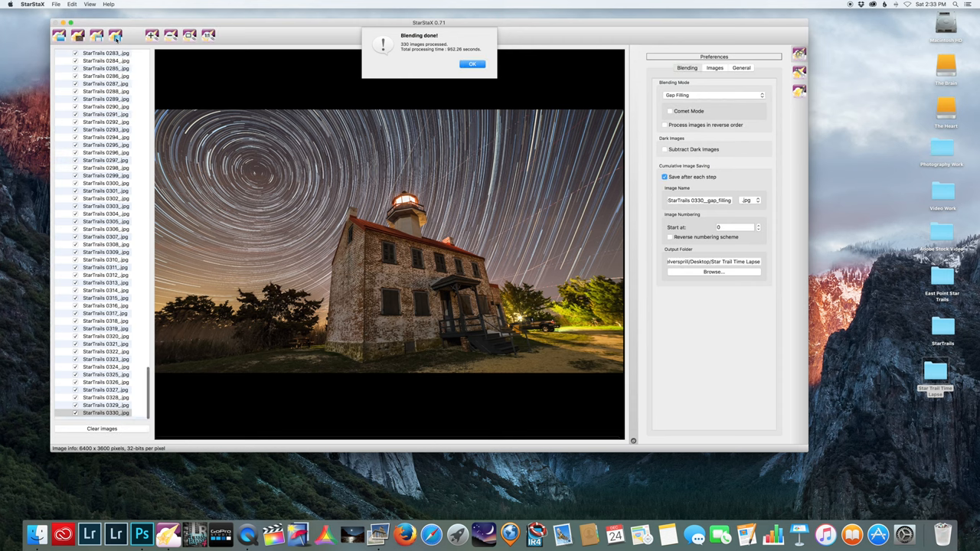
{"action": "left_click", "coordinate": [472, 64]}
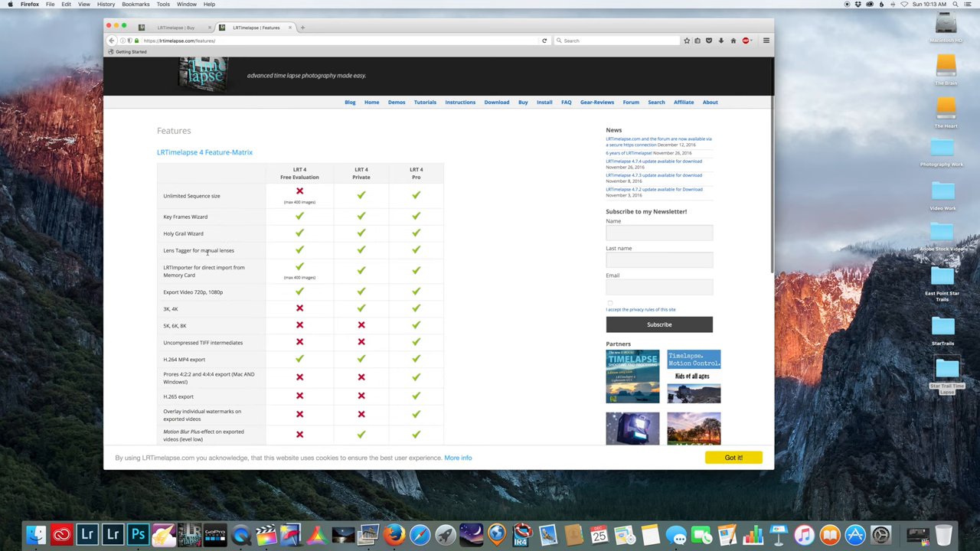
{"action": "scroll", "scroll_direction": "down", "scroll_amount": 3}
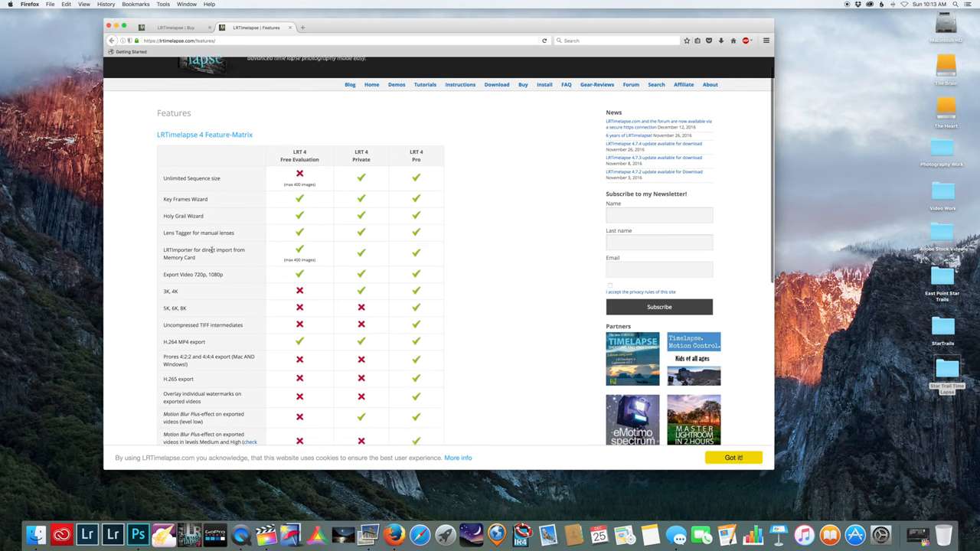
{"action": "scroll", "scroll_direction": "down", "scroll_amount": 3}
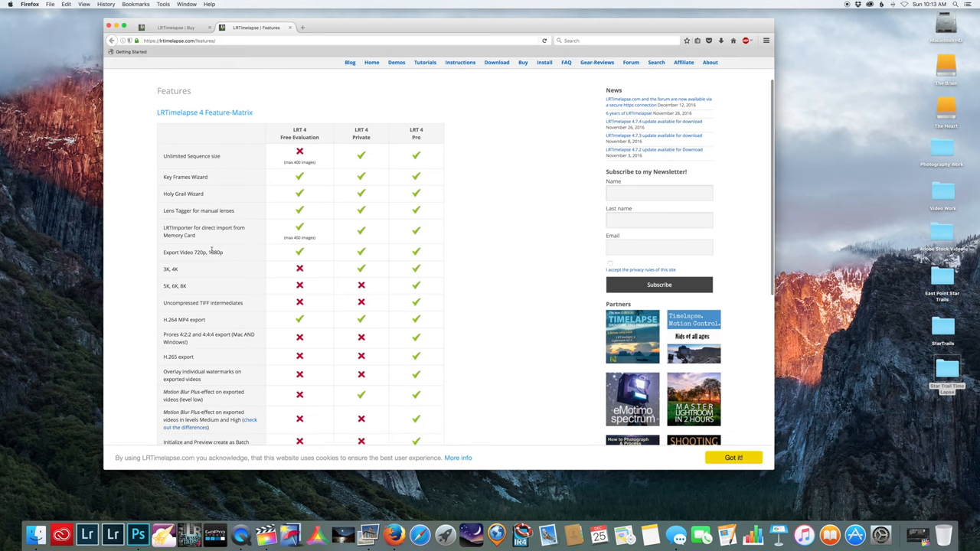
{"action": "scroll", "scroll_direction": "down", "scroll_amount": 3}
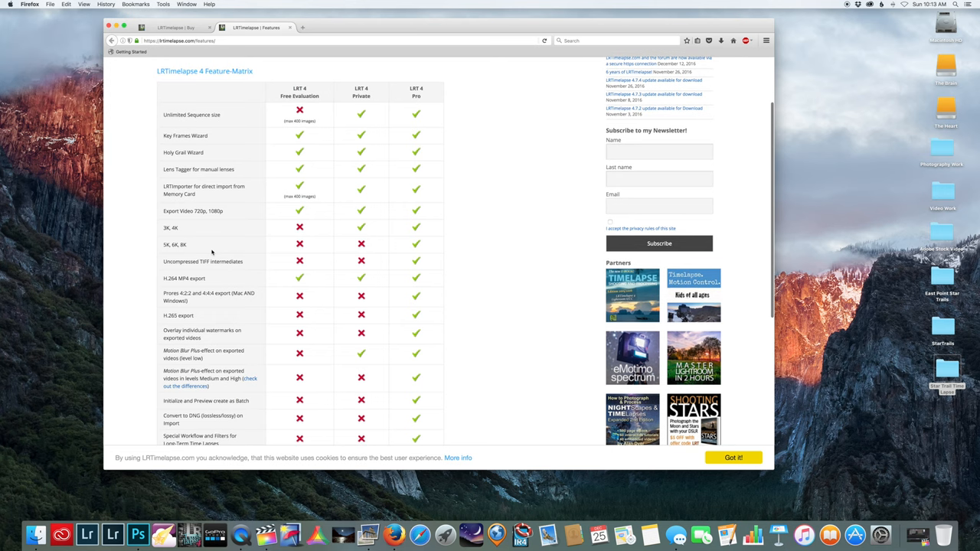
{"action": "mouse_move", "coordinate": [106, 228]}
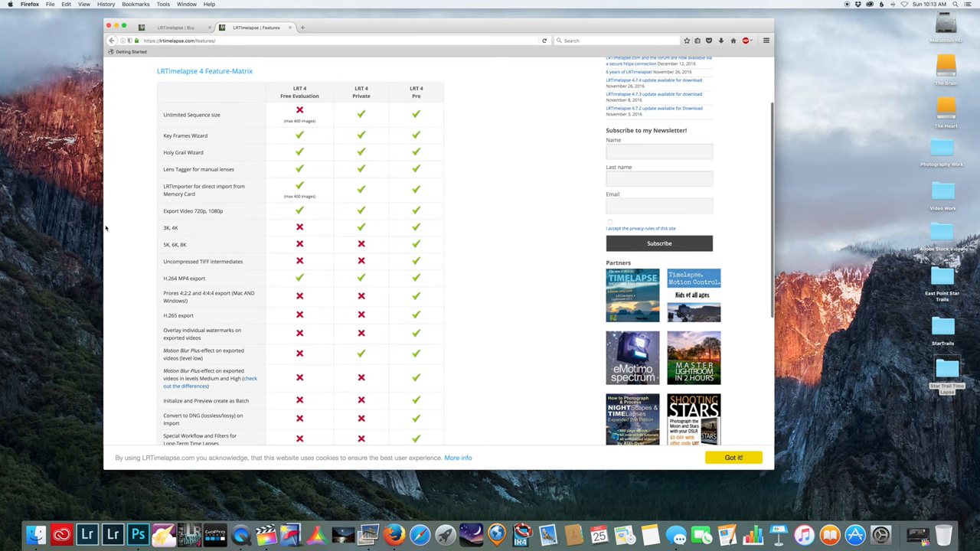
{"action": "mouse_move", "coordinate": [202, 227]}
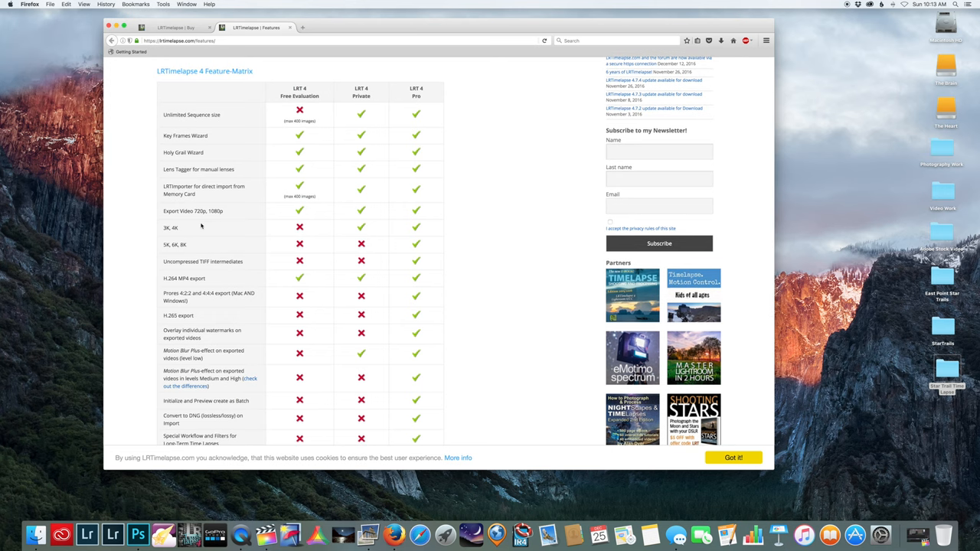
{"action": "mouse_move", "coordinate": [301, 212]}
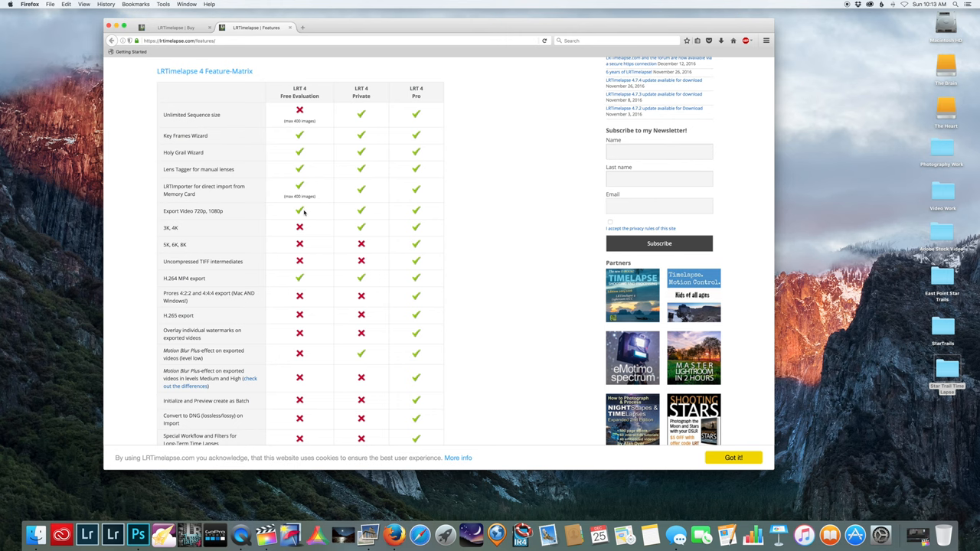
{"action": "mouse_move", "coordinate": [254, 187]}
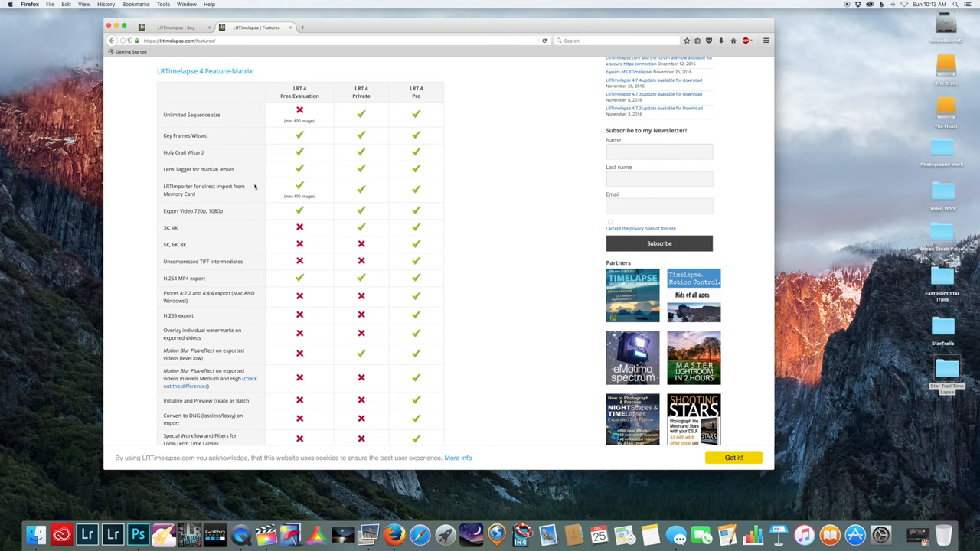
{"action": "mouse_move", "coordinate": [67, 197]}
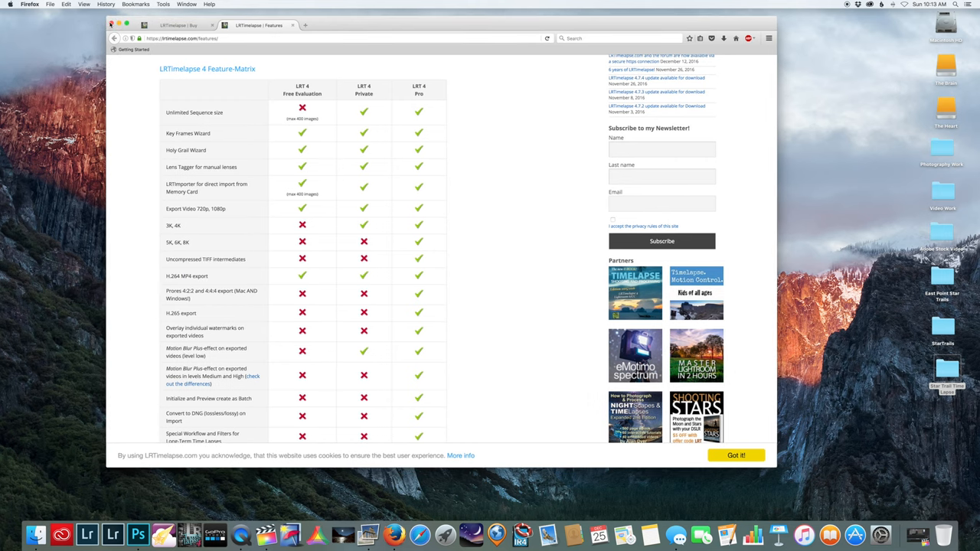
{"action": "scroll", "scroll_direction": "down", "scroll_amount": 3}
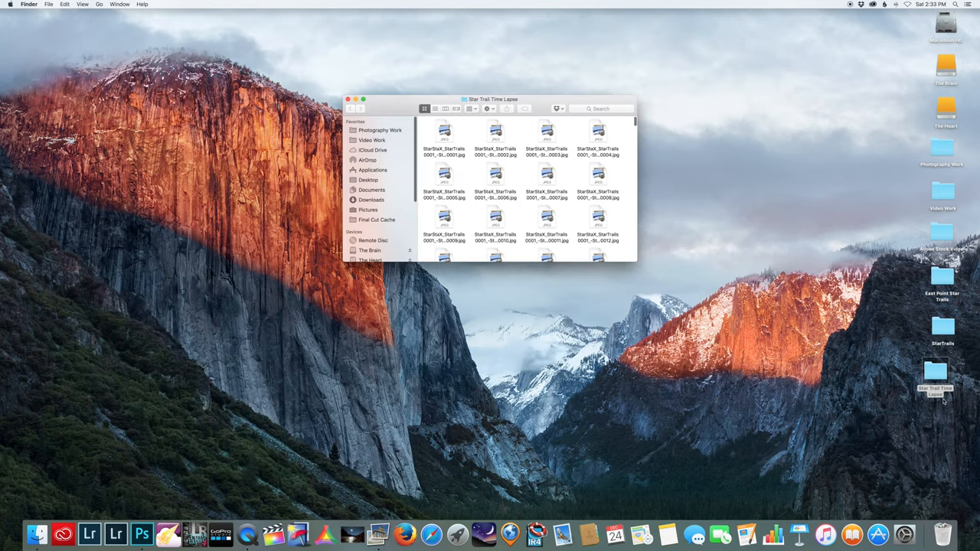
- Browse the StarStaX star trail JPEGs as thumbnails in the folder, then close the Finder window
{"action": "left_click", "coordinate": [444, 131]}
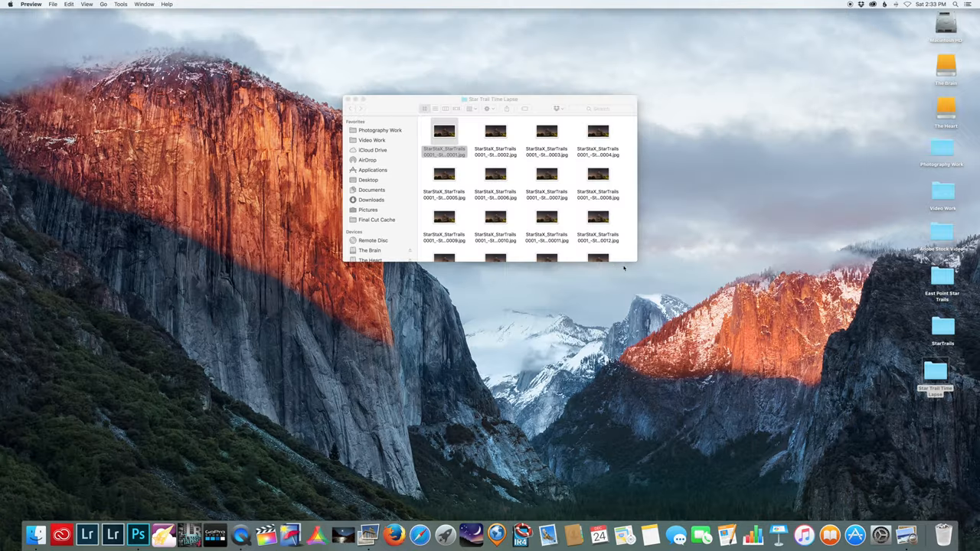
{"action": "scroll", "scroll_direction": "down", "scroll_amount": 3}
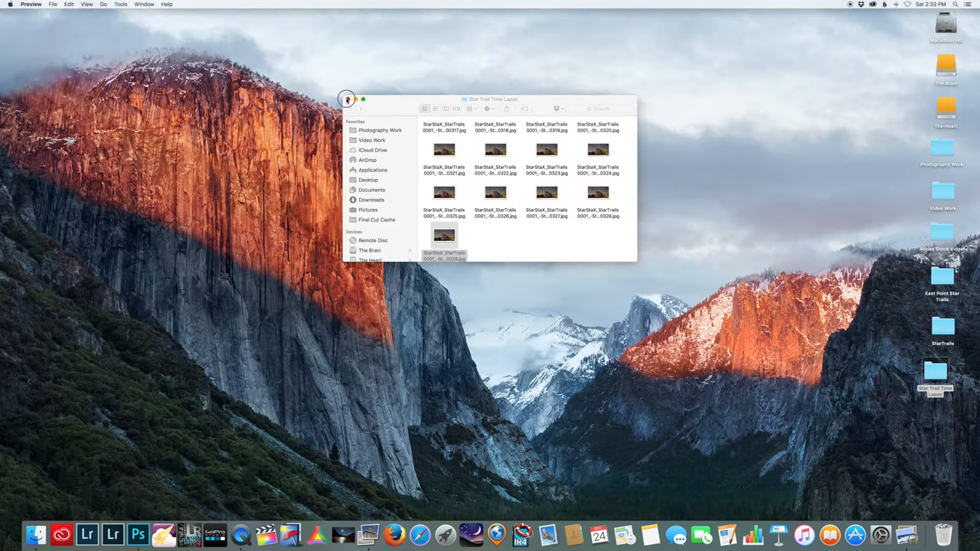
{"action": "left_click", "coordinate": [89, 523]}
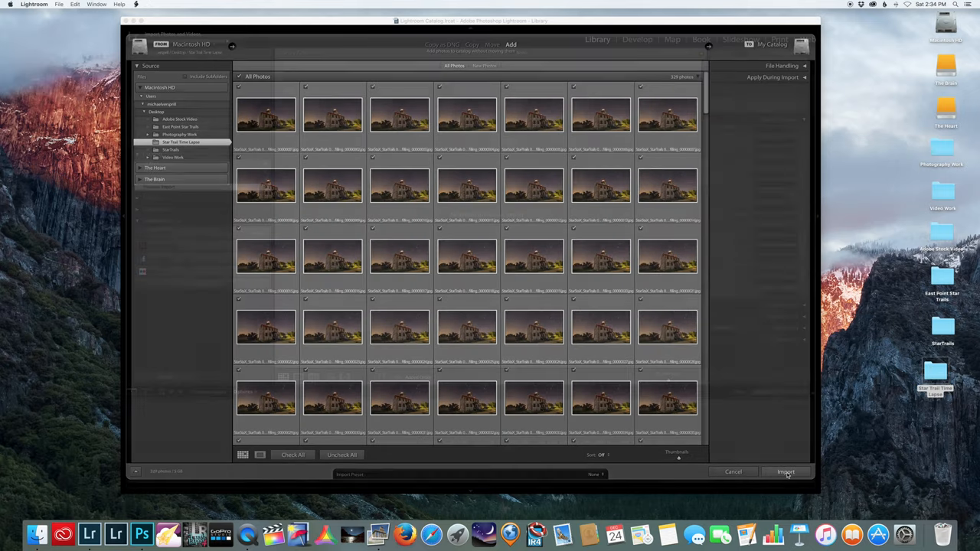
- Import the Star Trail Time Lapse folder's stacked frames into the Lightroom catalog
{"action": "left_click", "coordinate": [786, 471]}
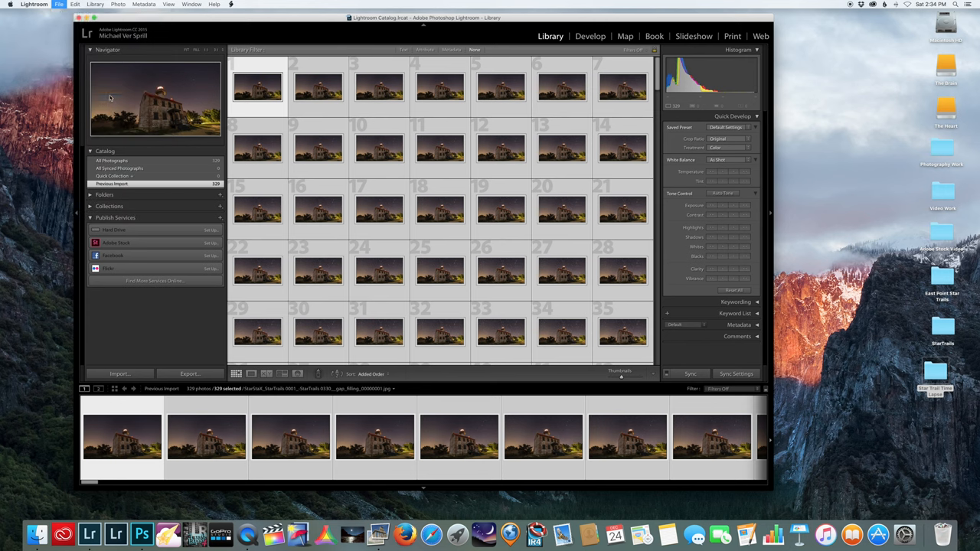
- Export the 326 frames with the LRTimelapse preset and confirm the render-task submission
{"action": "left_click", "coordinate": [190, 373]}
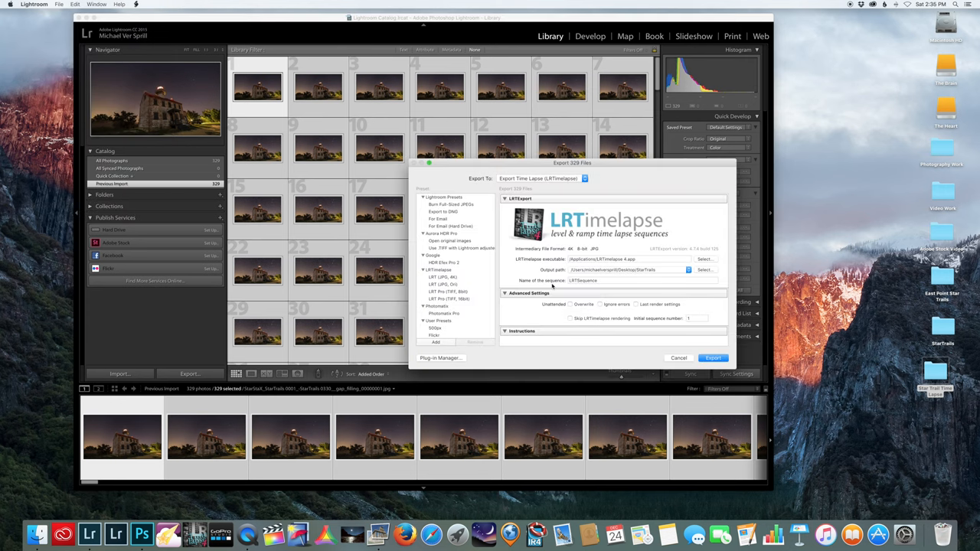
{"action": "mouse_move", "coordinate": [465, 280]}
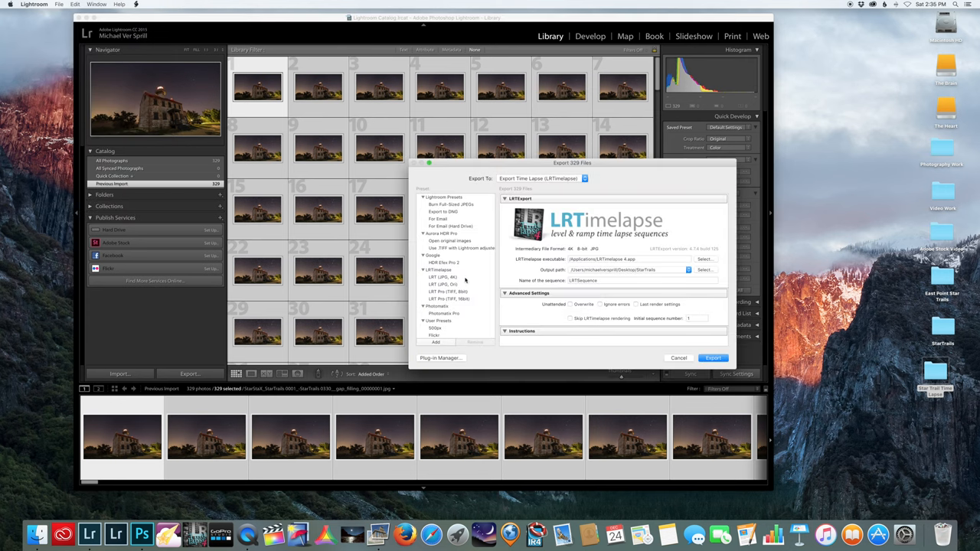
{"action": "left_click", "coordinate": [443, 276]}
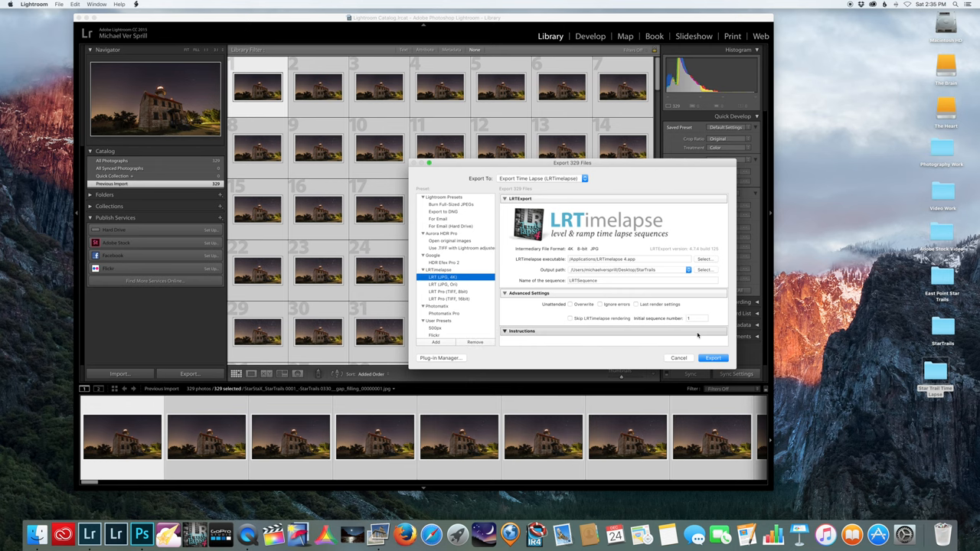
{"action": "left_click", "coordinate": [678, 358]}
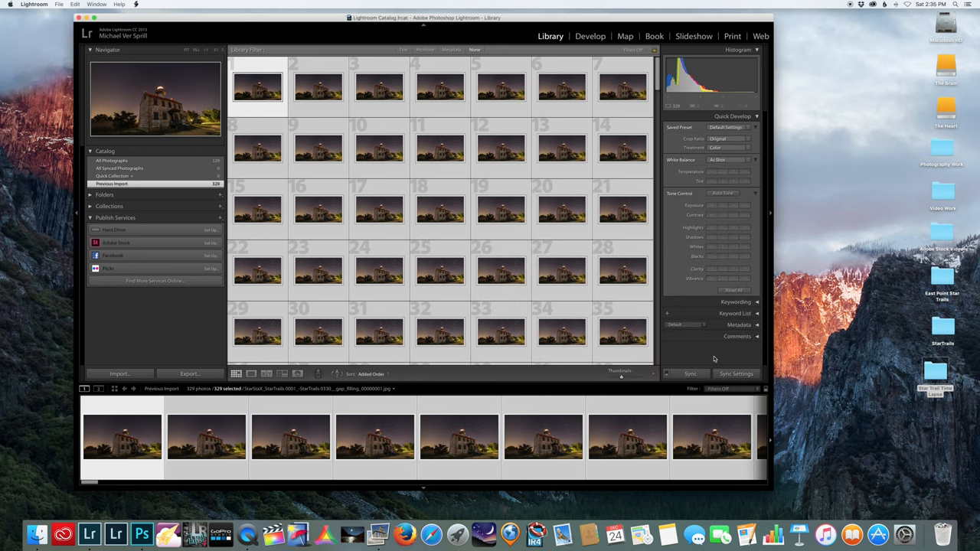
{"action": "left_click", "coordinate": [190, 373]}
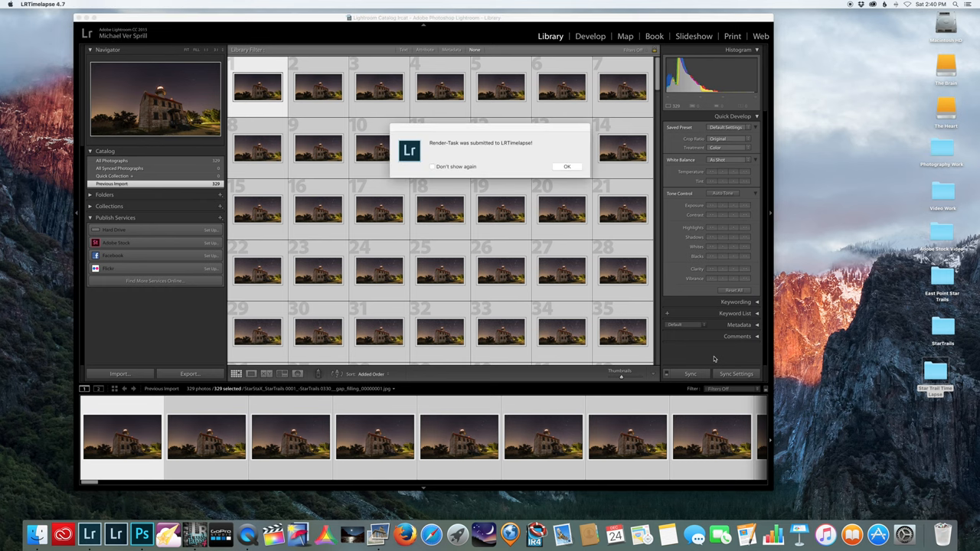
{"action": "left_click", "coordinate": [566, 166]}
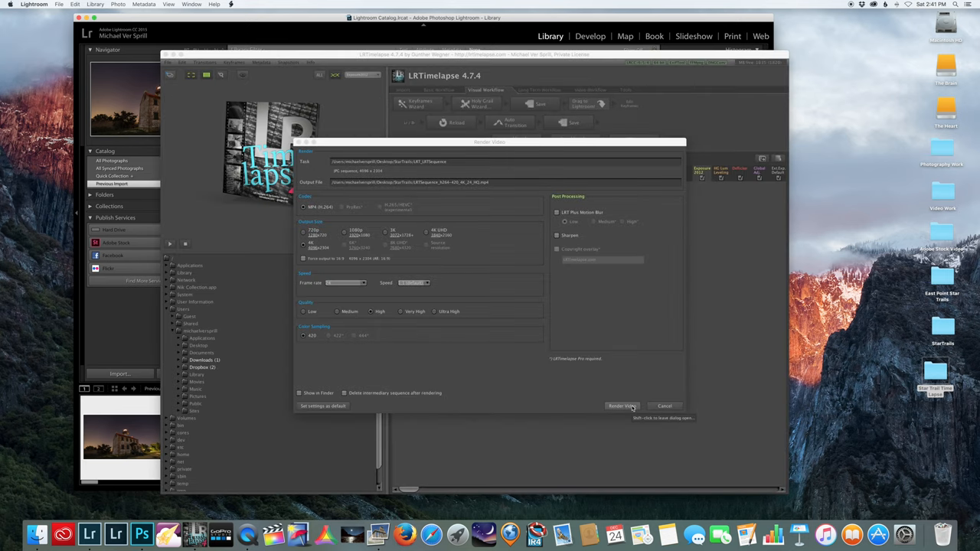
- Render the star trail frames into a time-lapse video with the default Render Video settings
{"action": "left_click", "coordinate": [621, 406]}
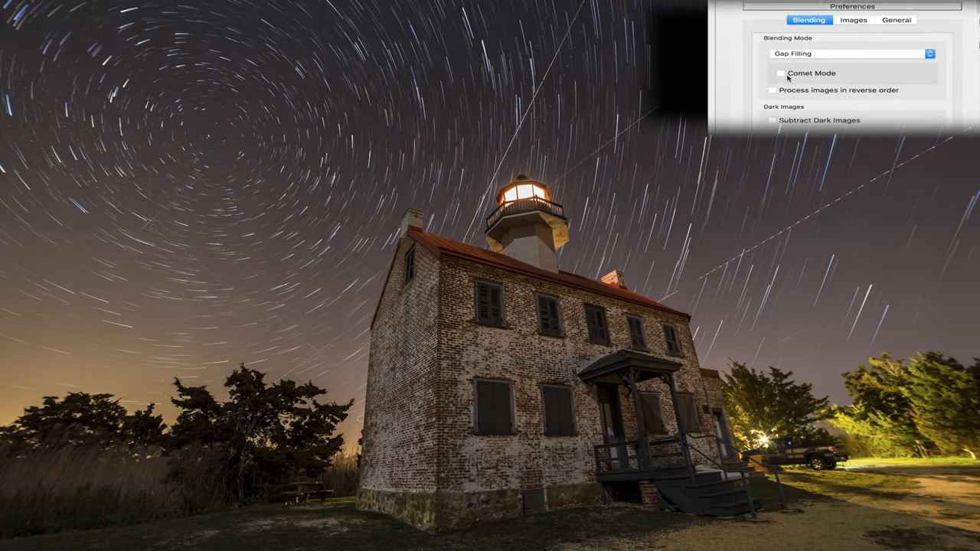
- Enable Comet Mode in Blending preferences and drag the trail length to Long Trails
{"action": "left_click", "coordinate": [780, 74]}
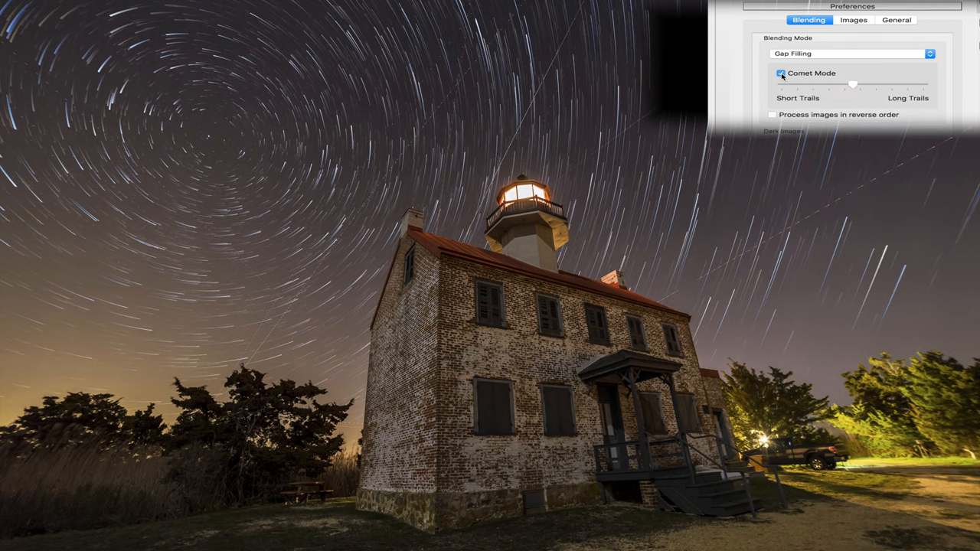
{"action": "left_click_drag", "start_coordinate": [854, 85], "coordinate": [921, 85]}
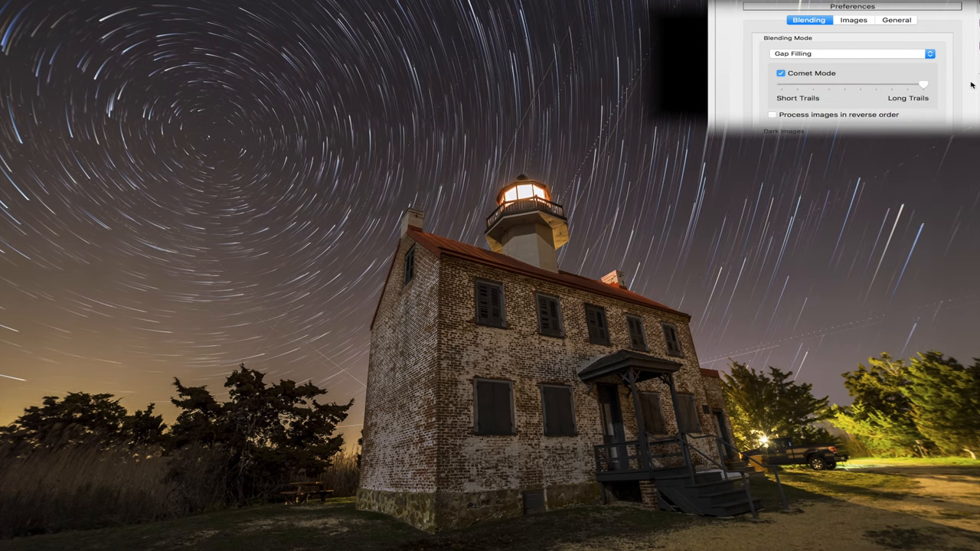